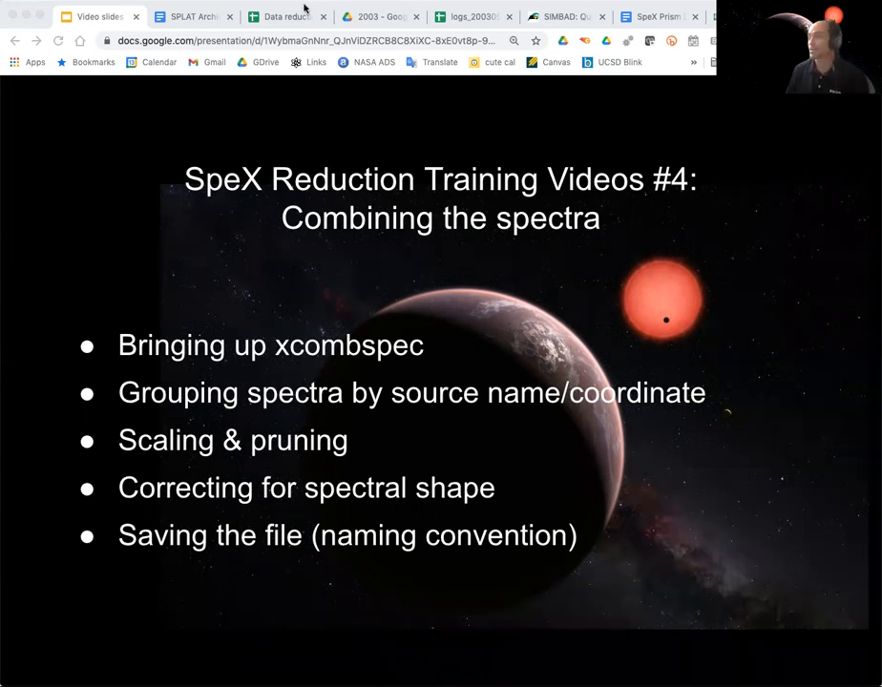
Show the logs_20030521 observing log with frames grouped by target
click(469, 17)
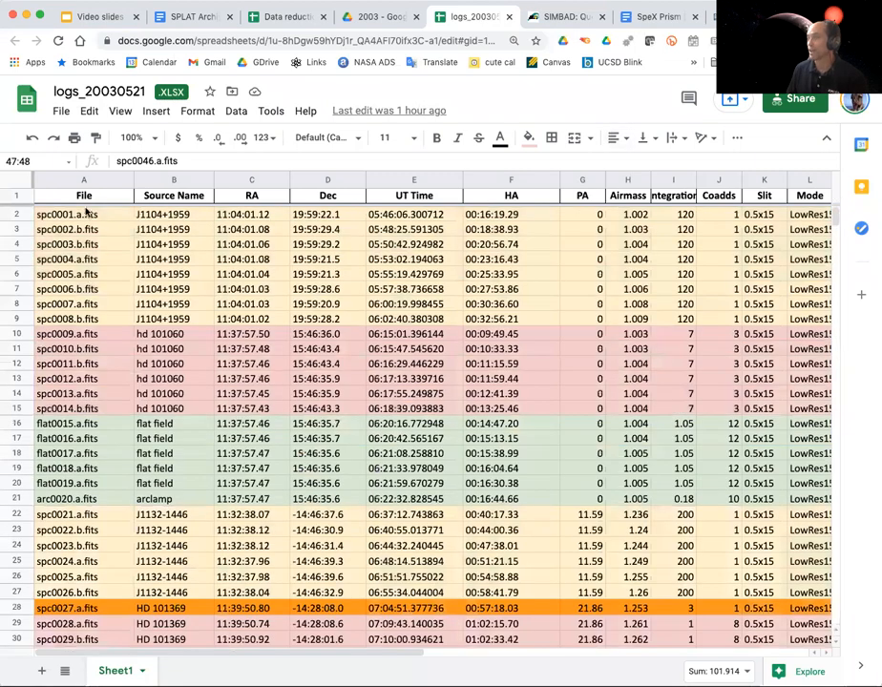
mouse_move(129, 404)
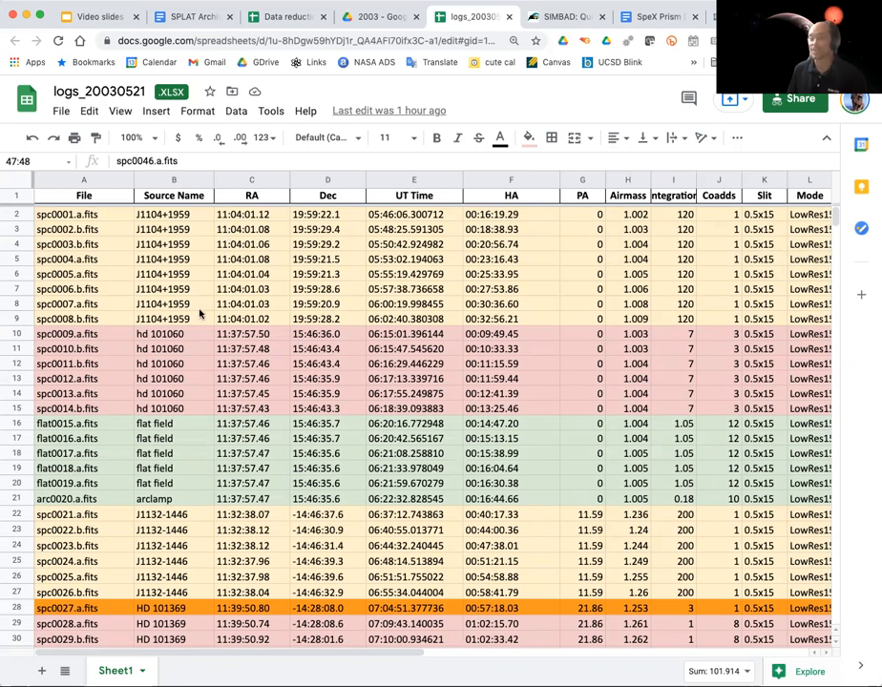
mouse_move(189, 324)
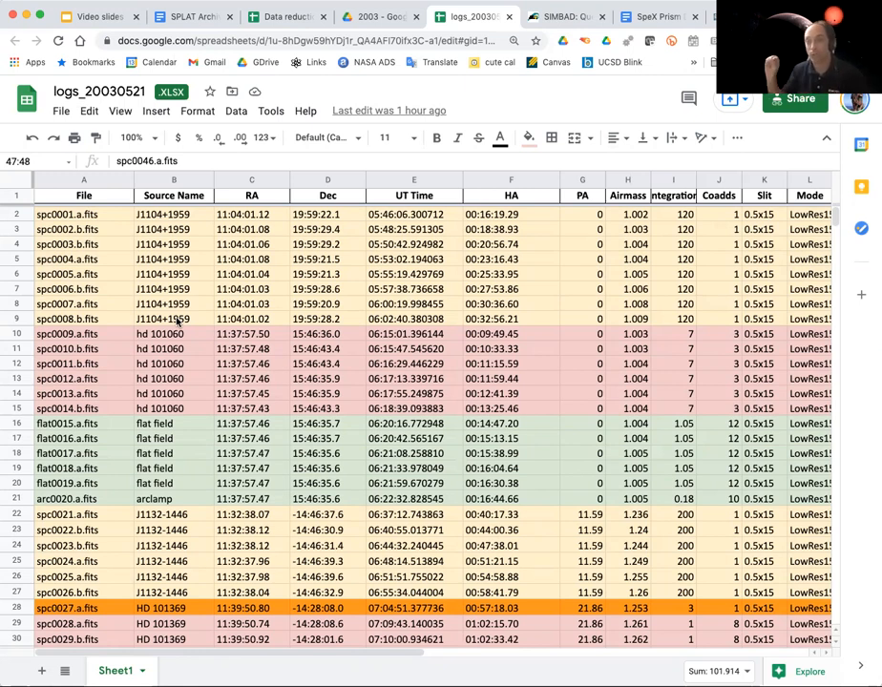
mouse_move(270, 307)
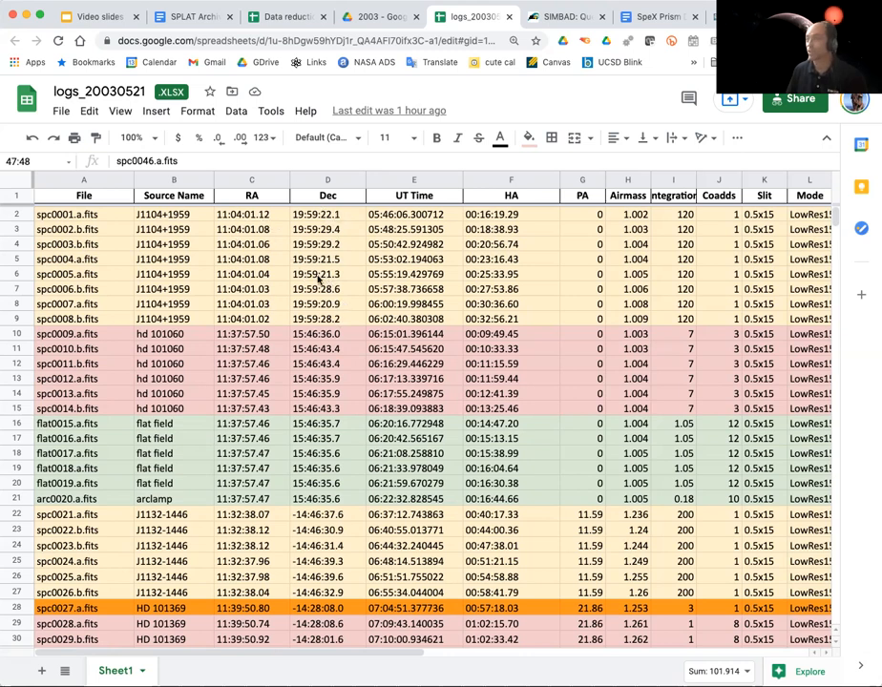
mouse_move(303, 359)
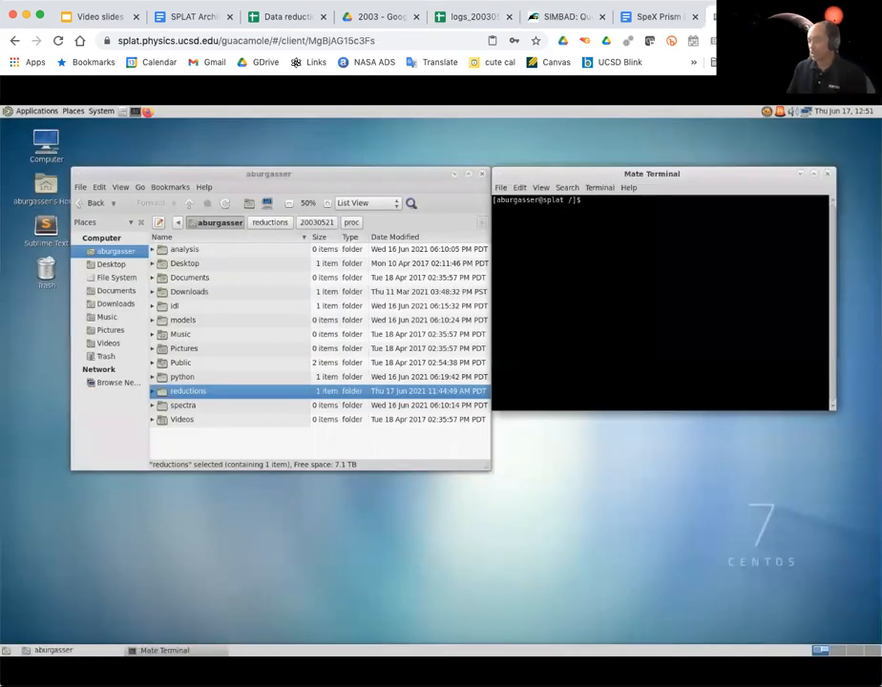
Start IDL in reductions/20030521 and launch xcombspec at the IDL prompt
text(cd reductions/)
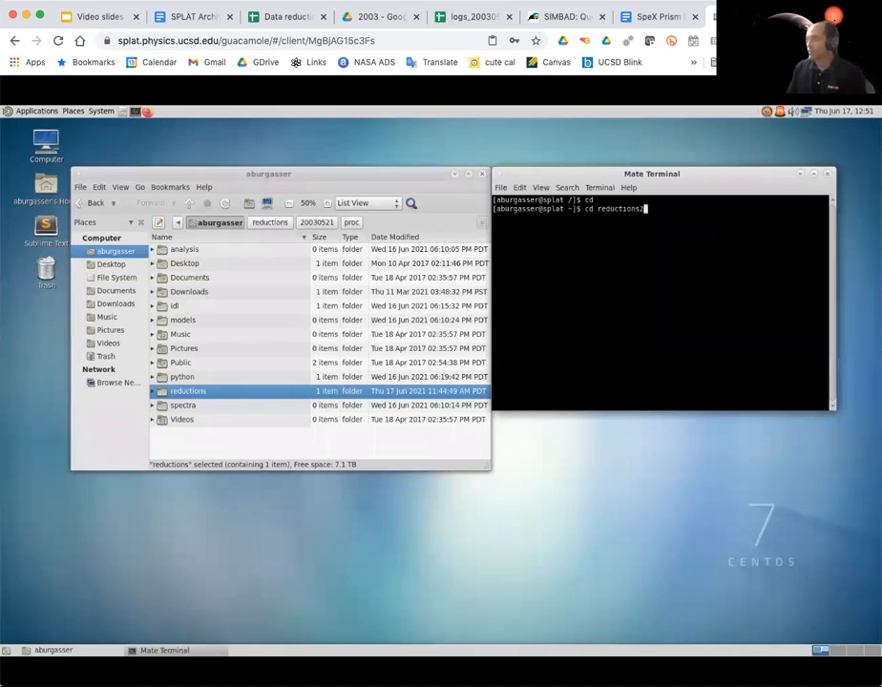
text(203)
text(bash)
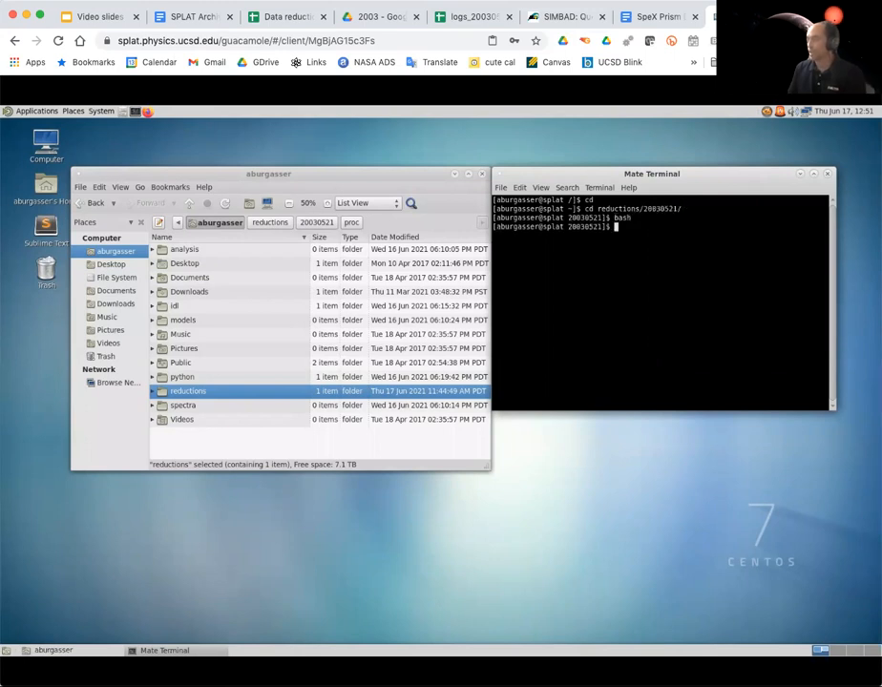
text(idl)
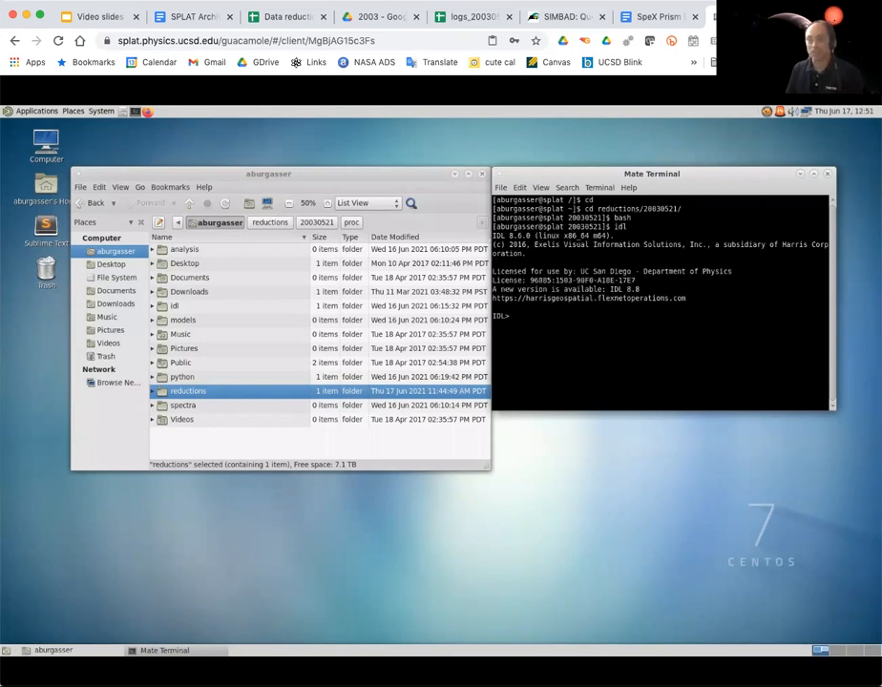
text(xcomb)
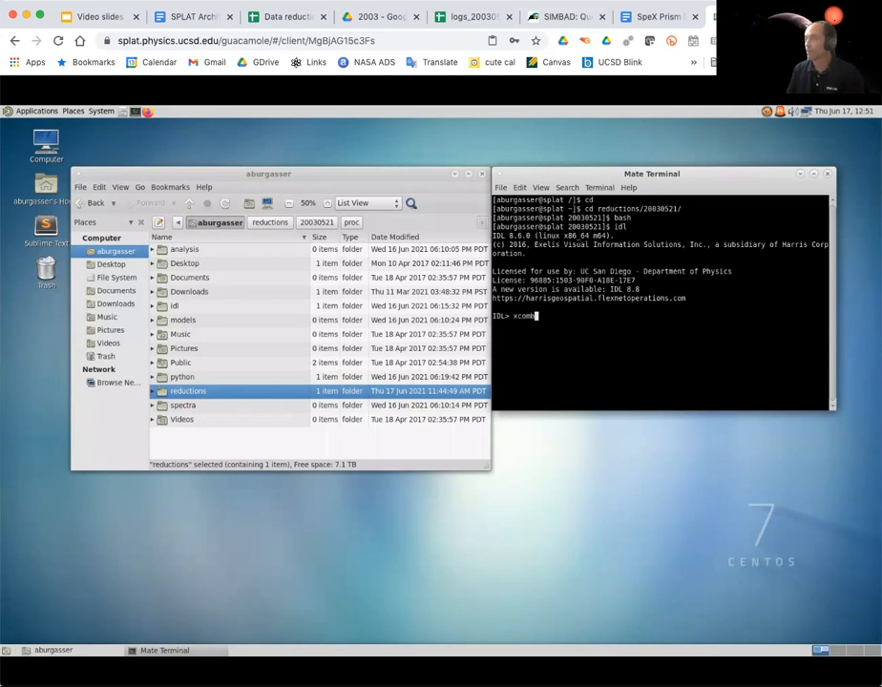
text(spec)
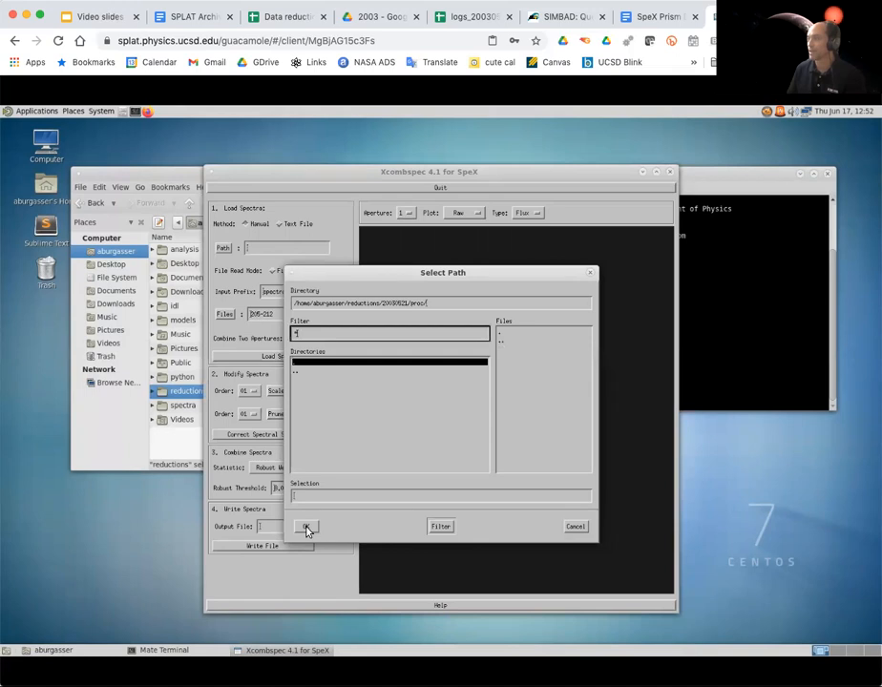
Confirm the proc folder as the data path and browse to 20030521/proc in the file manager
click(306, 526)
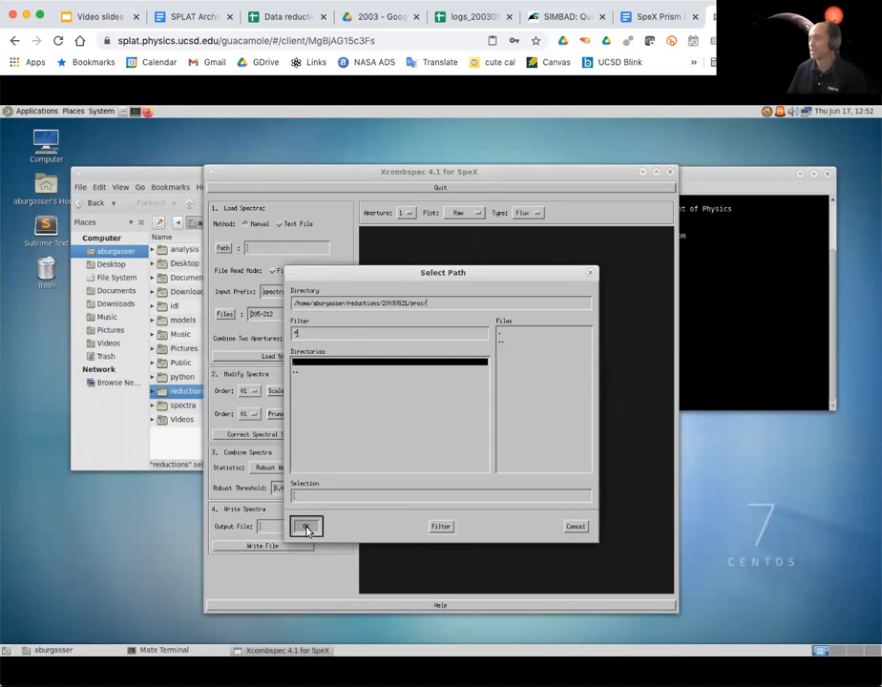
click(307, 526)
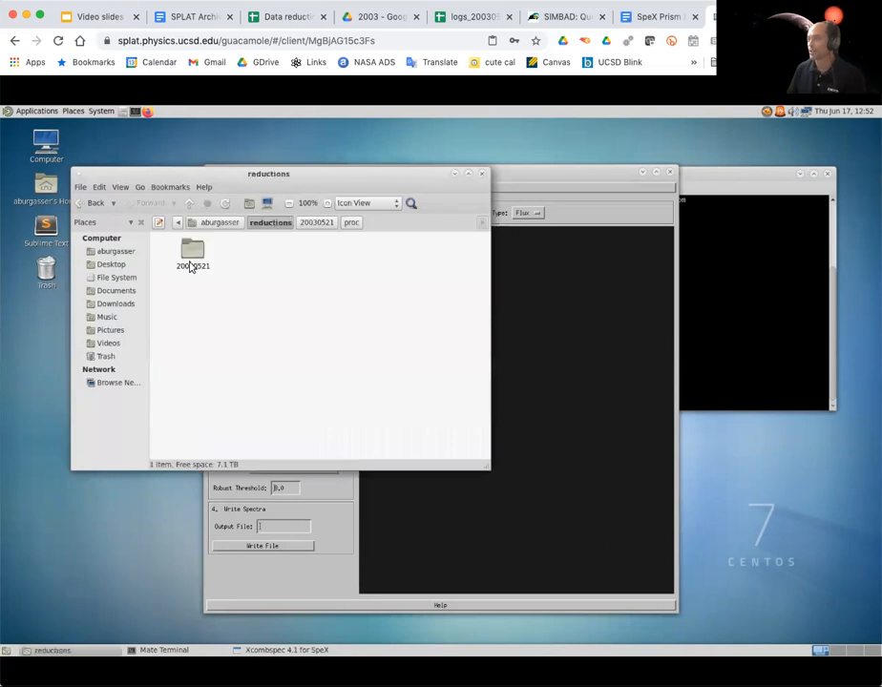
double_click(193, 251)
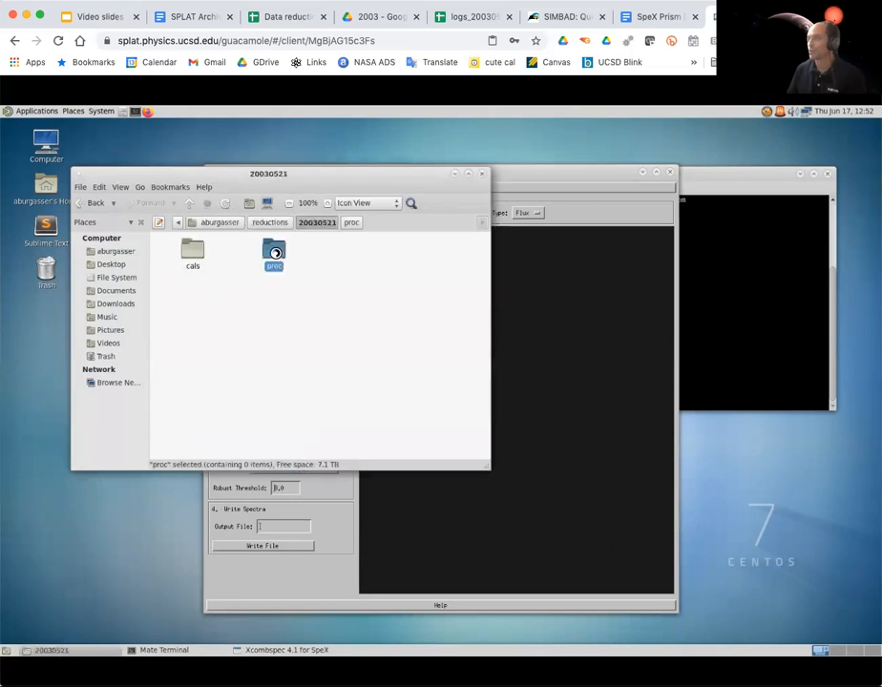
double_click(273, 253)
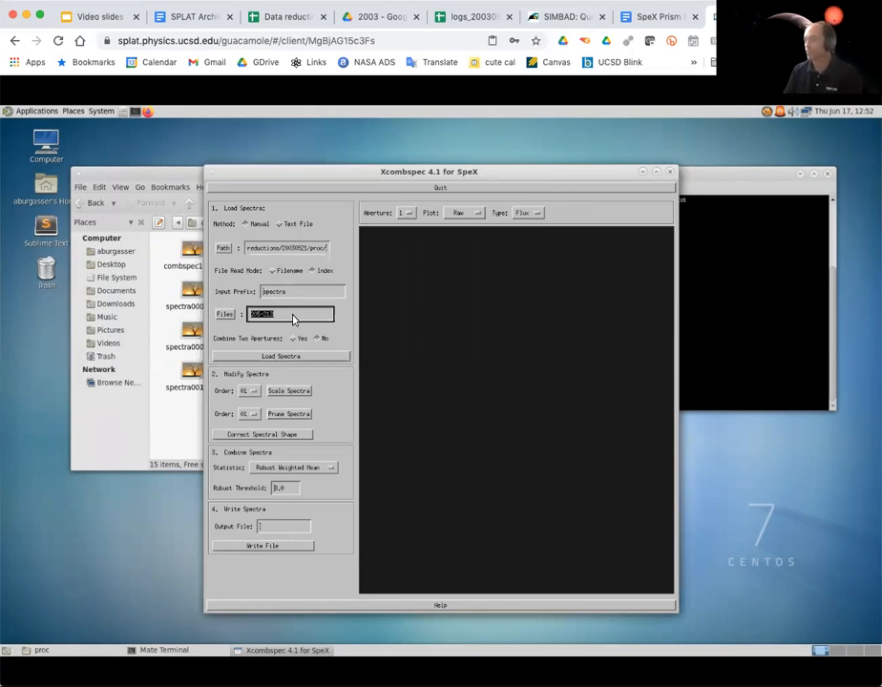
Load spectra files 1–8 from the proc folder
text(1-4)
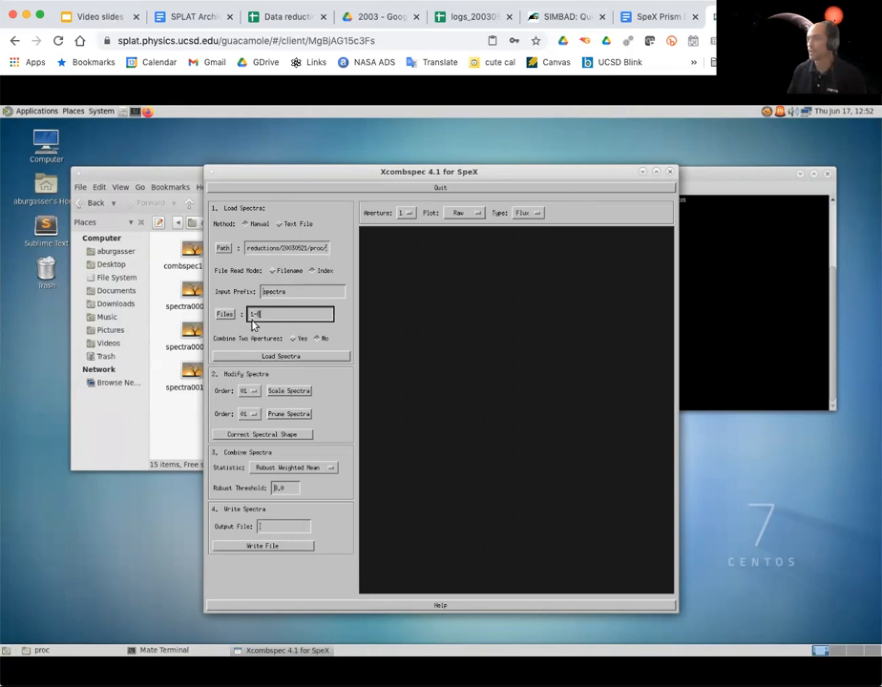
mouse_move(315, 277)
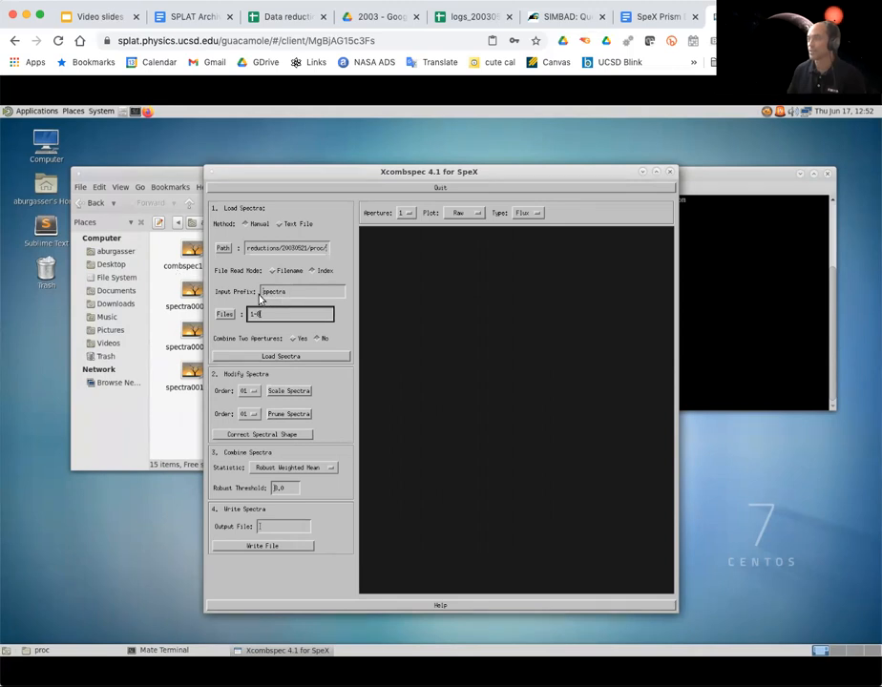
click(279, 356)
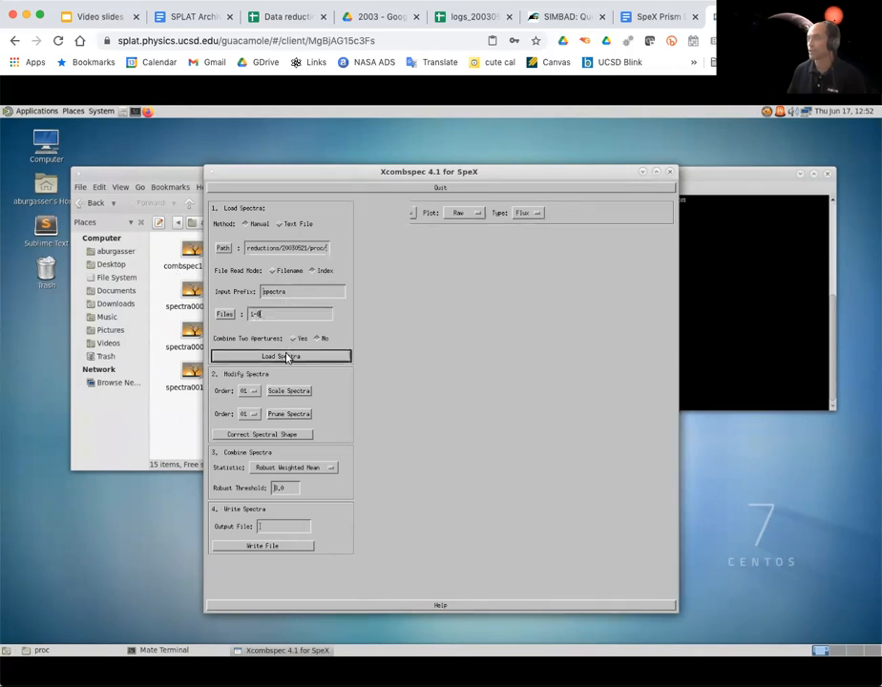
click(281, 356)
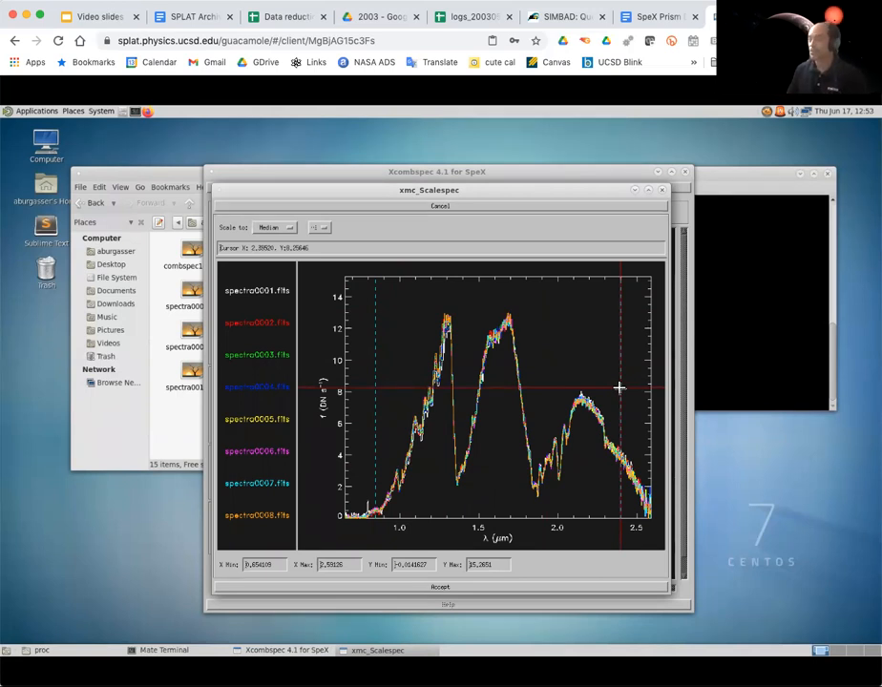
mouse_move(546, 419)
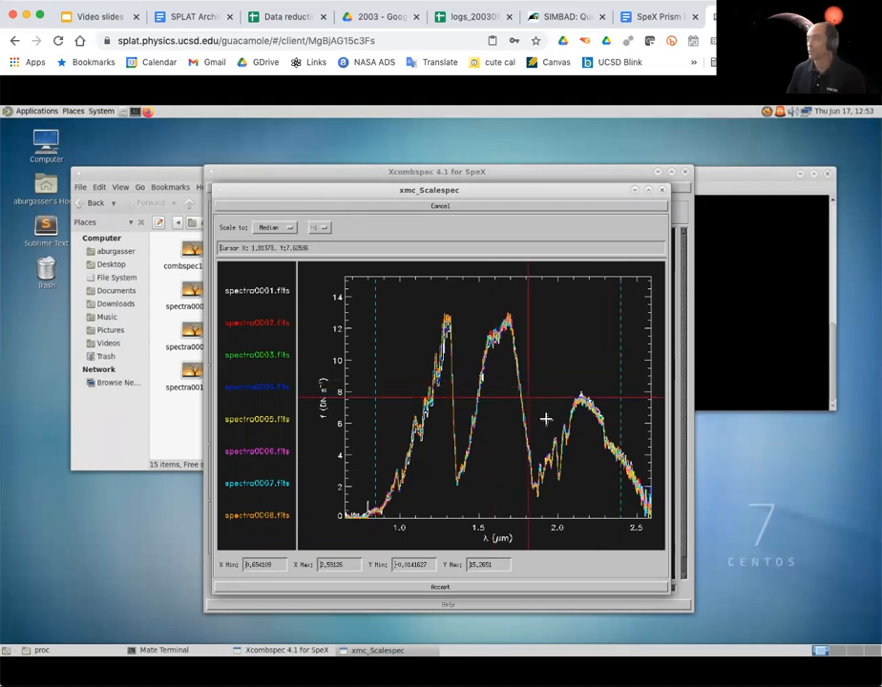
mouse_move(415, 364)
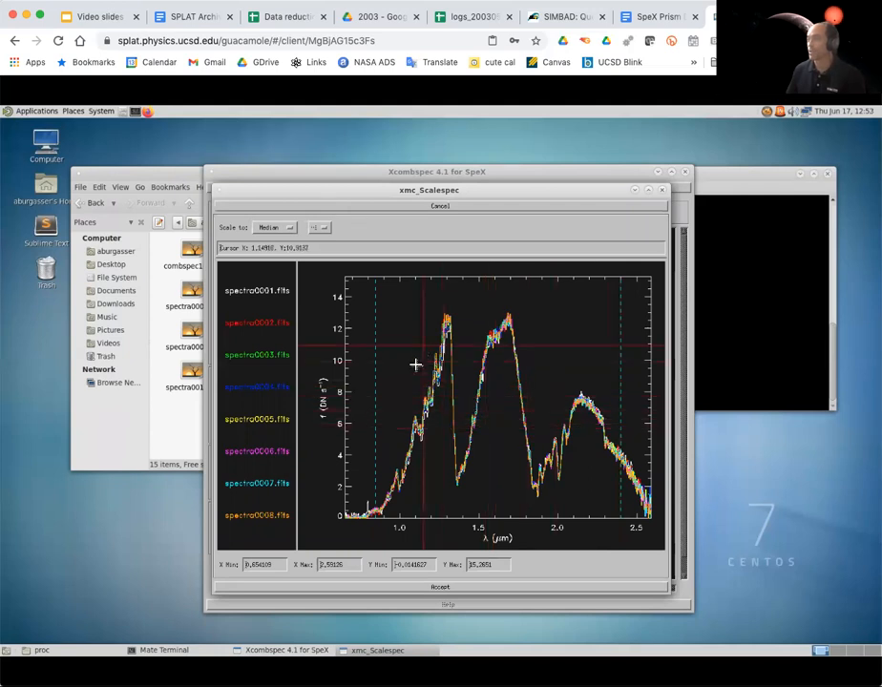
mouse_move(520, 368)
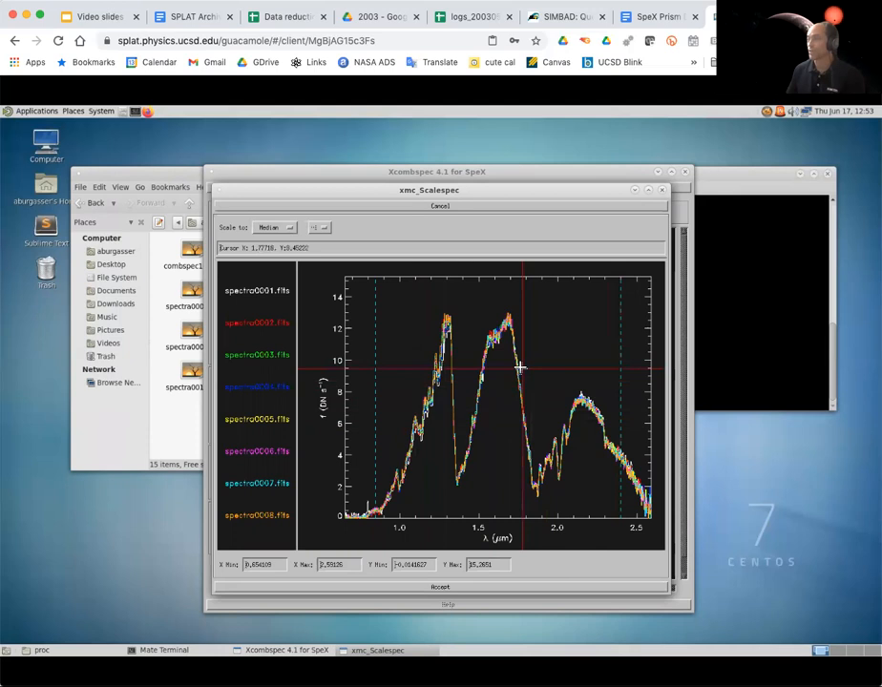
mouse_move(520, 371)
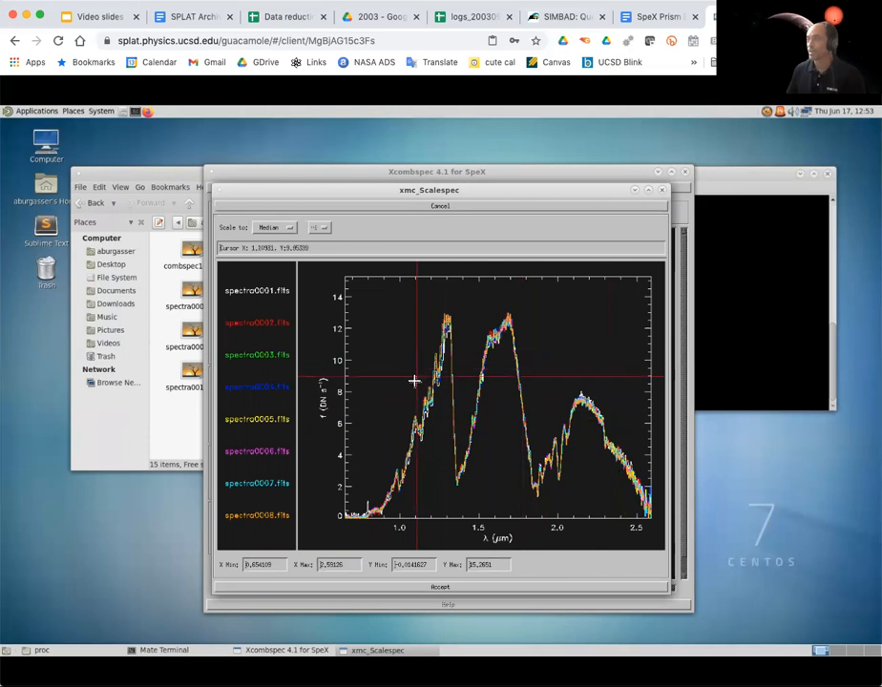
mouse_move(532, 382)
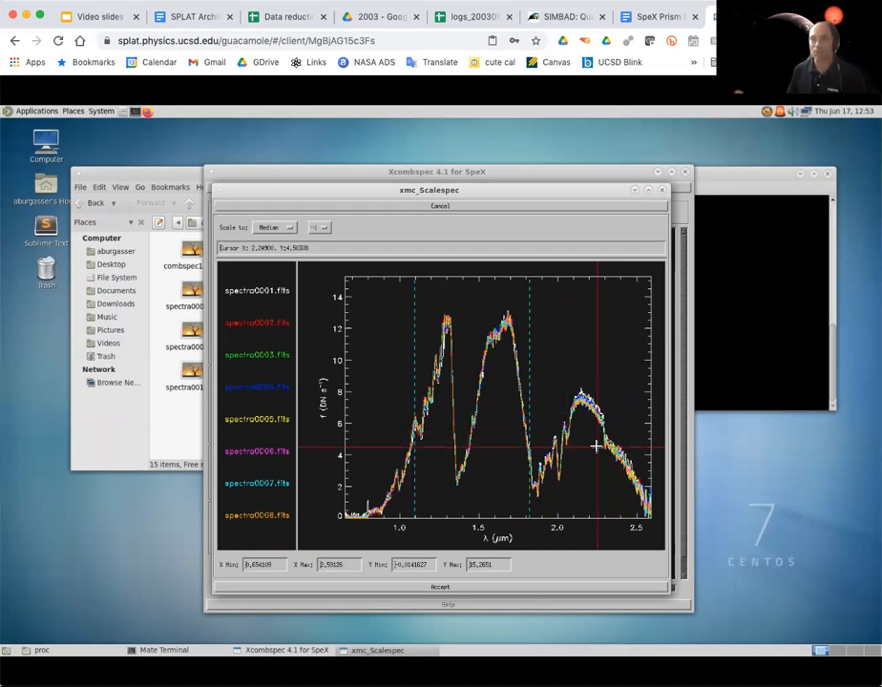
mouse_move(482, 428)
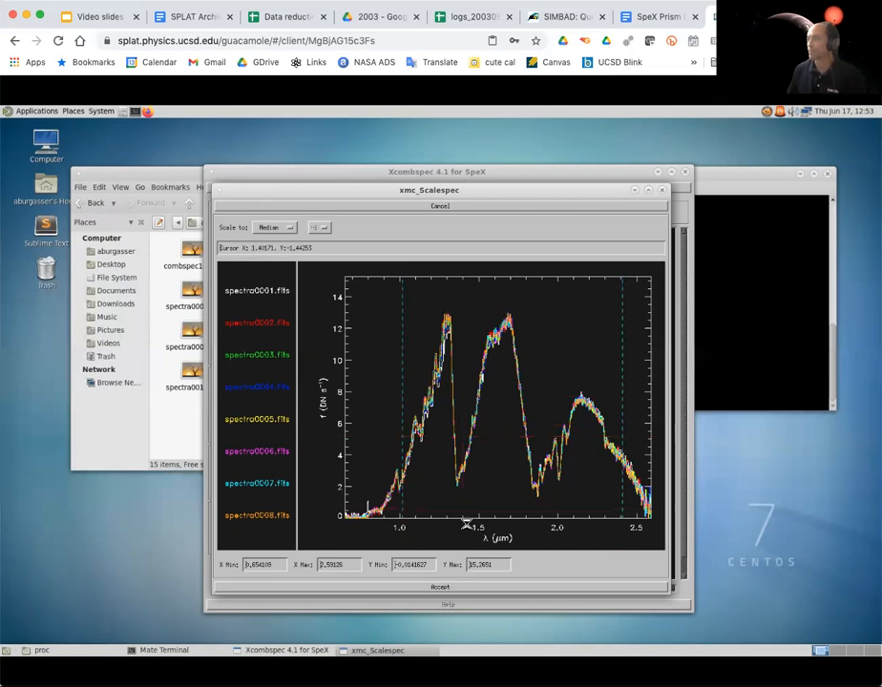
Mark an edge of the median-scaling wavelength range on the plot
click(439, 206)
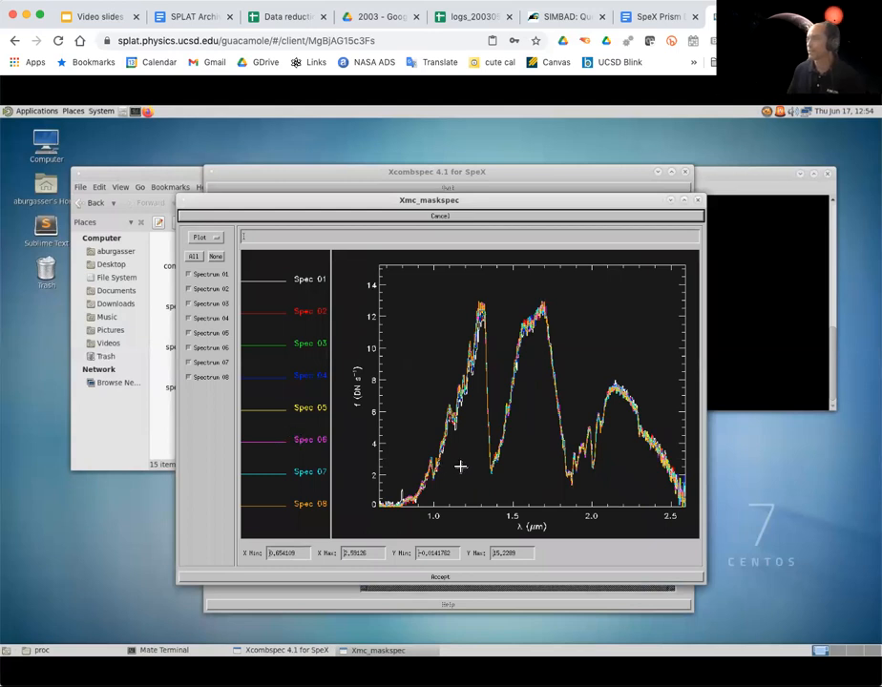
mouse_move(462, 463)
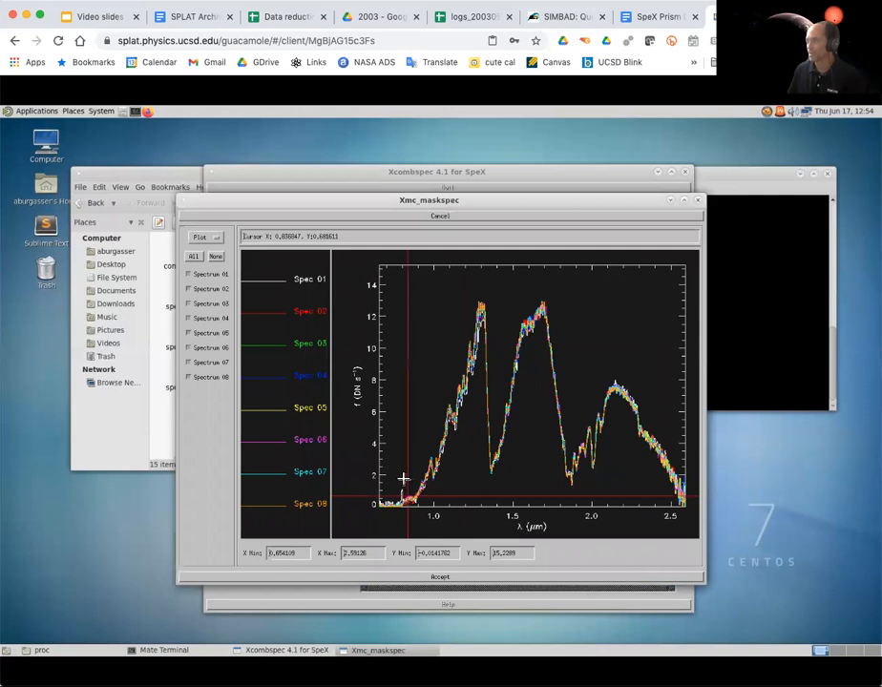
mouse_move(420, 503)
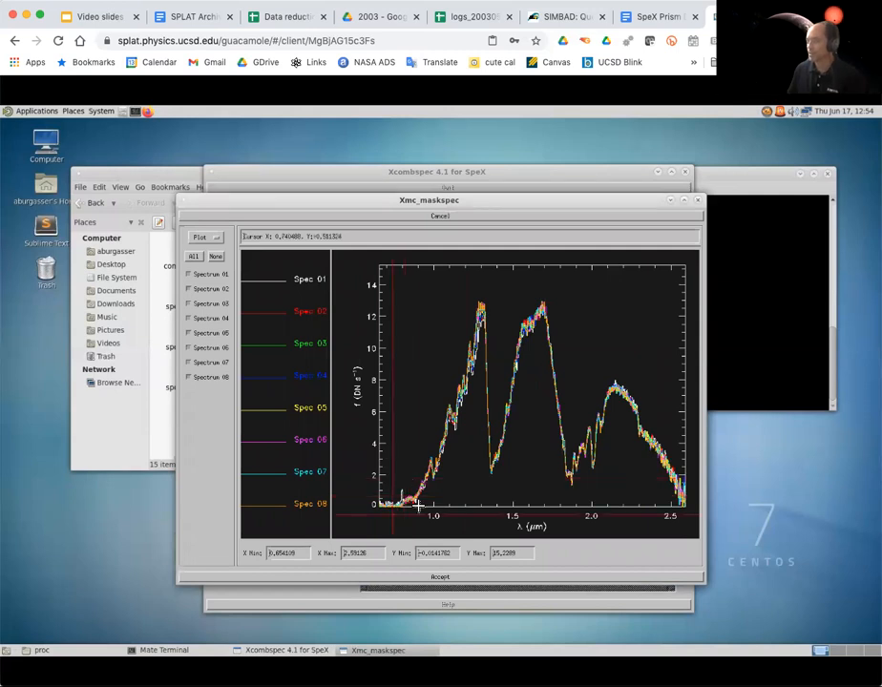
mouse_move(394, 509)
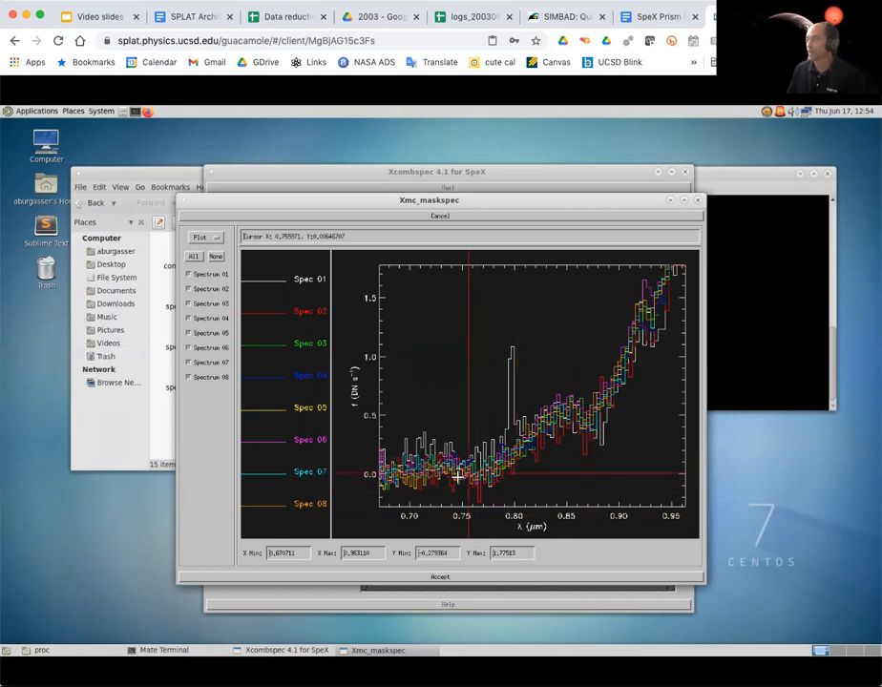
mouse_move(497, 401)
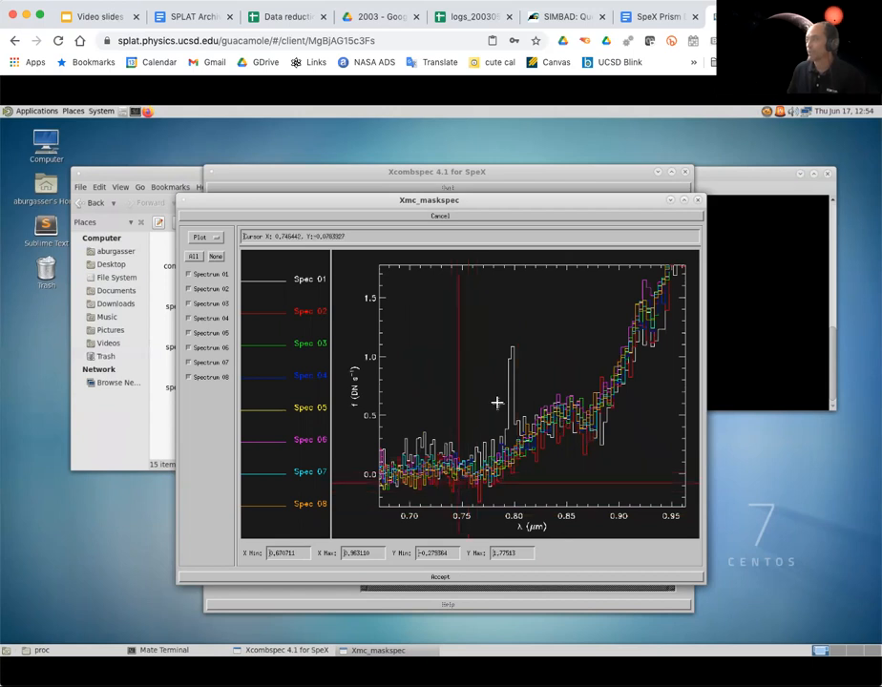
mouse_move(496, 462)
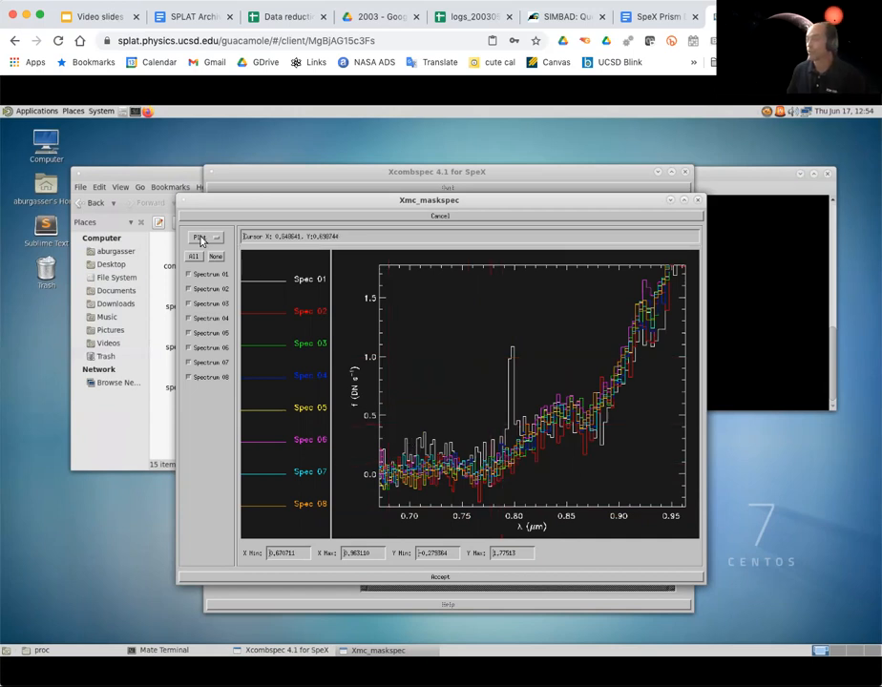
Switch Xmc_maskspec to Mask mode with only Spectrum 01 selected
click(201, 237)
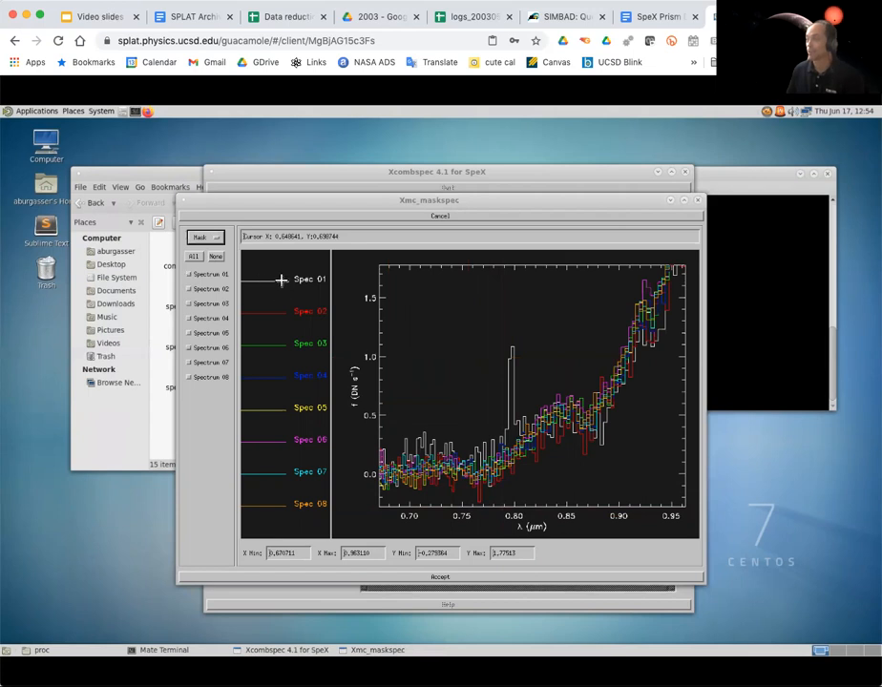
click(207, 274)
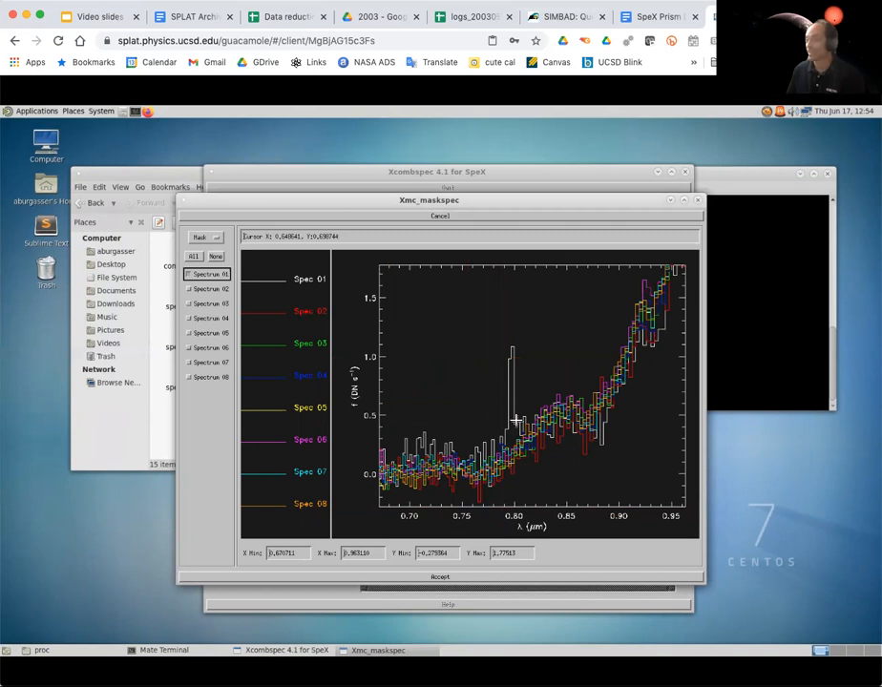
mouse_move(503, 436)
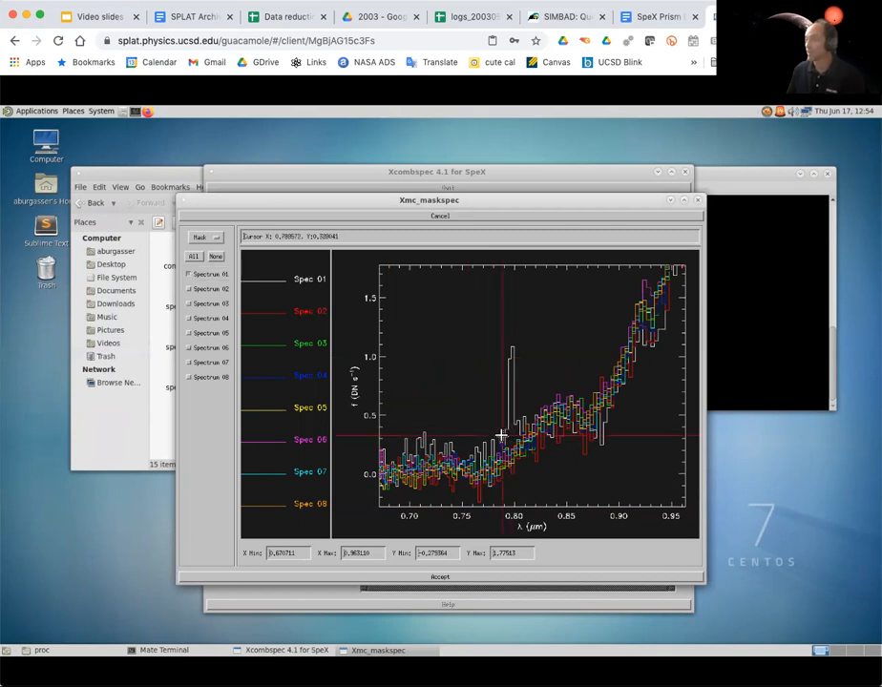
mouse_move(515, 434)
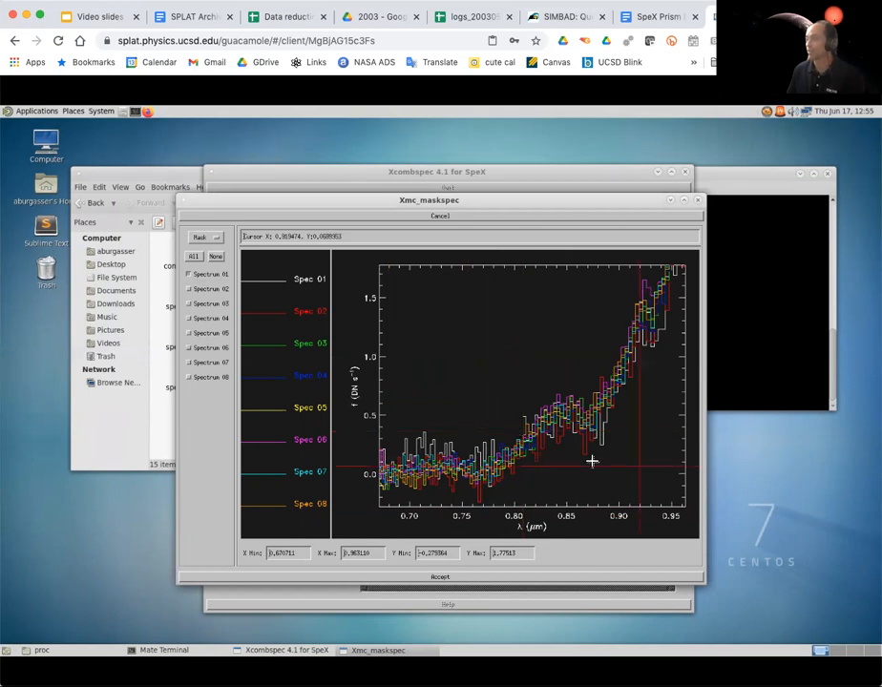
mouse_move(591, 463)
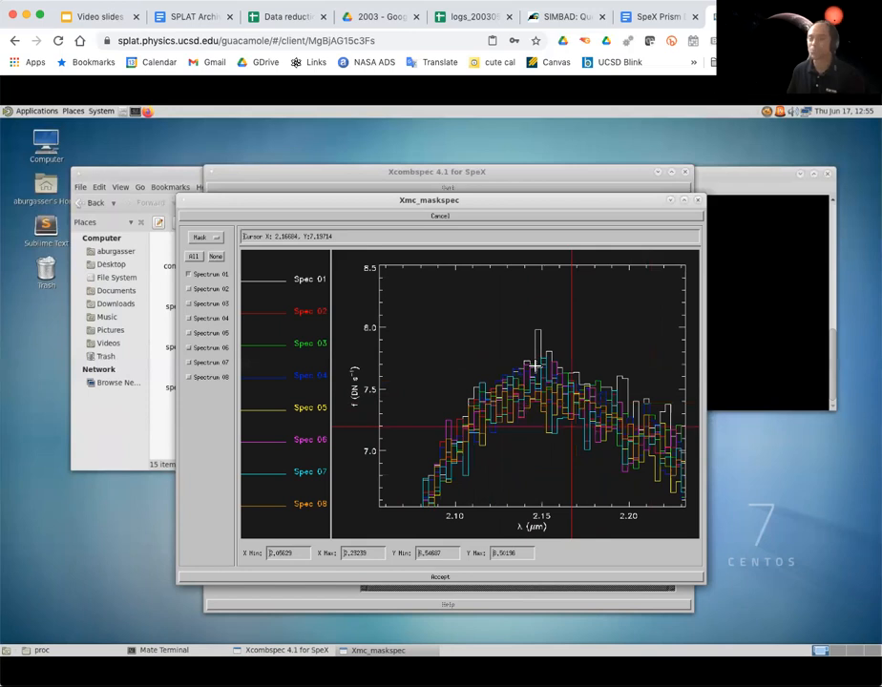
mouse_move(537, 391)
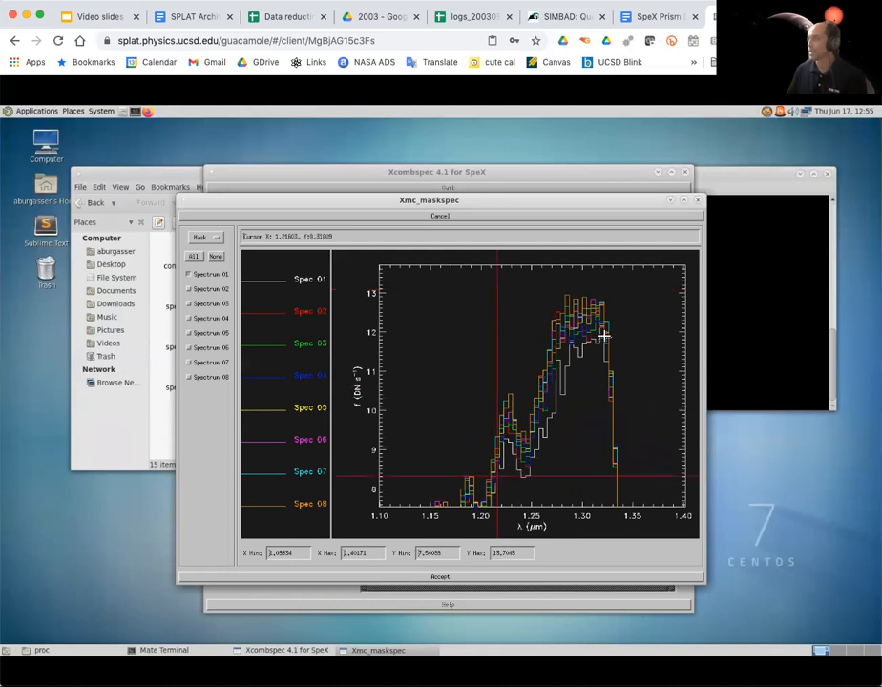
mouse_move(541, 433)
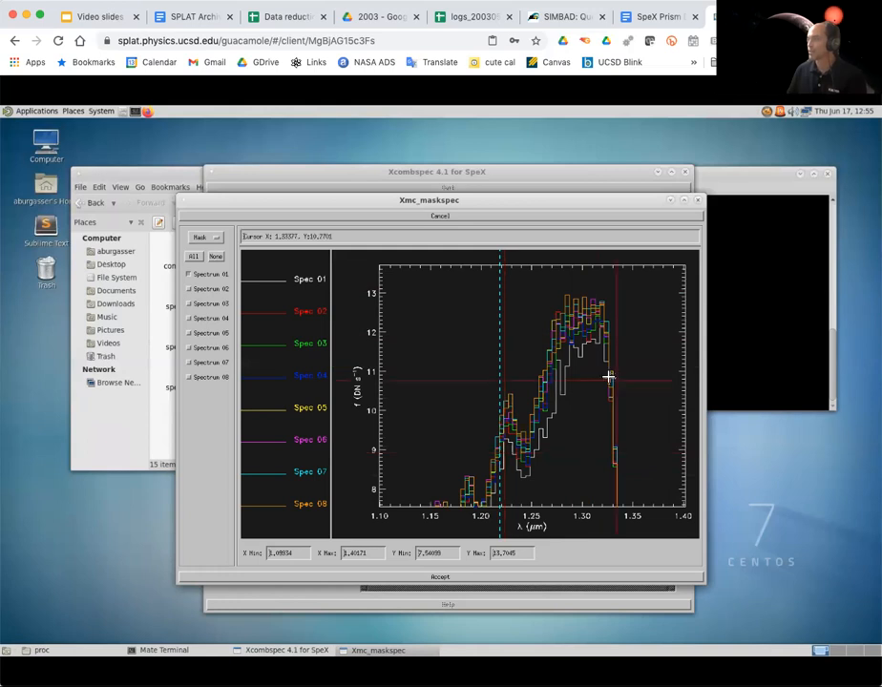
mouse_move(604, 417)
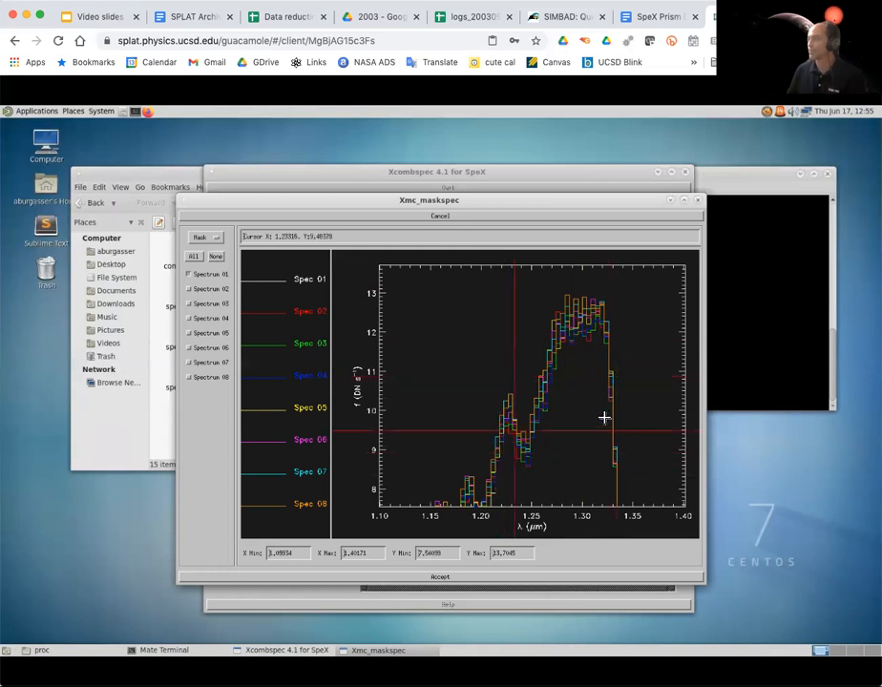
mouse_move(549, 425)
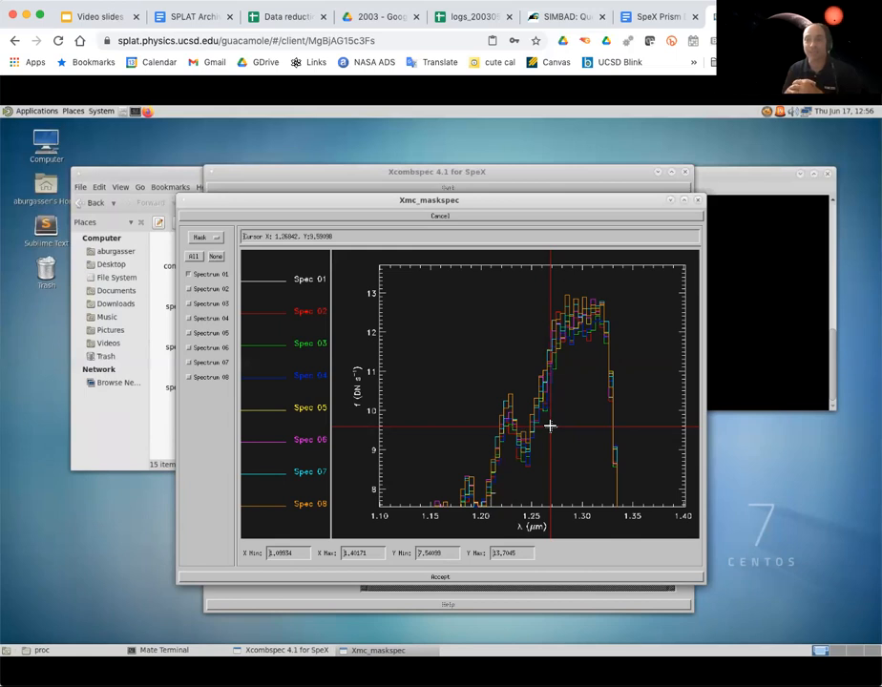
mouse_move(471, 393)
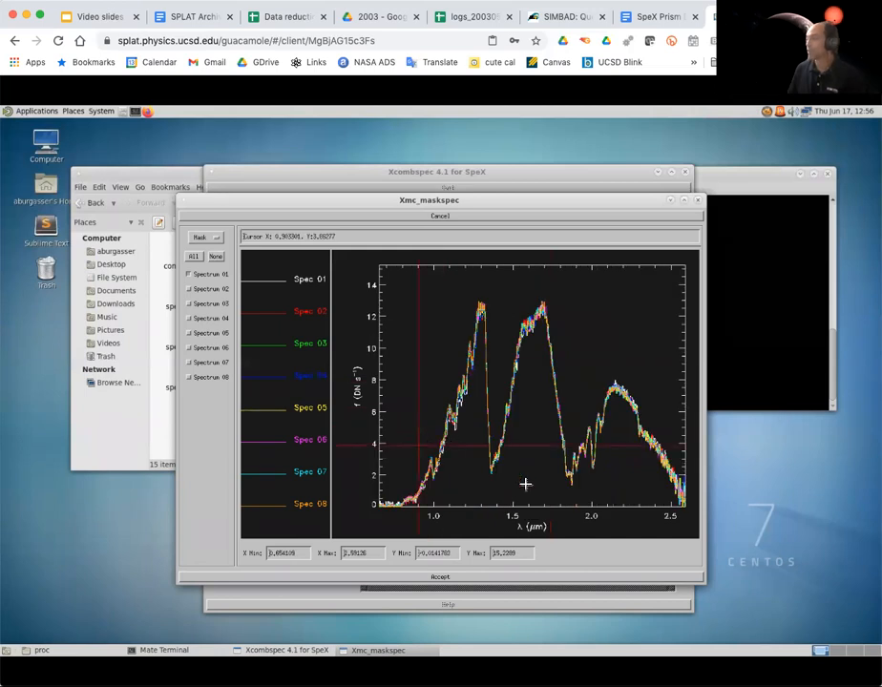
mouse_move(455, 481)
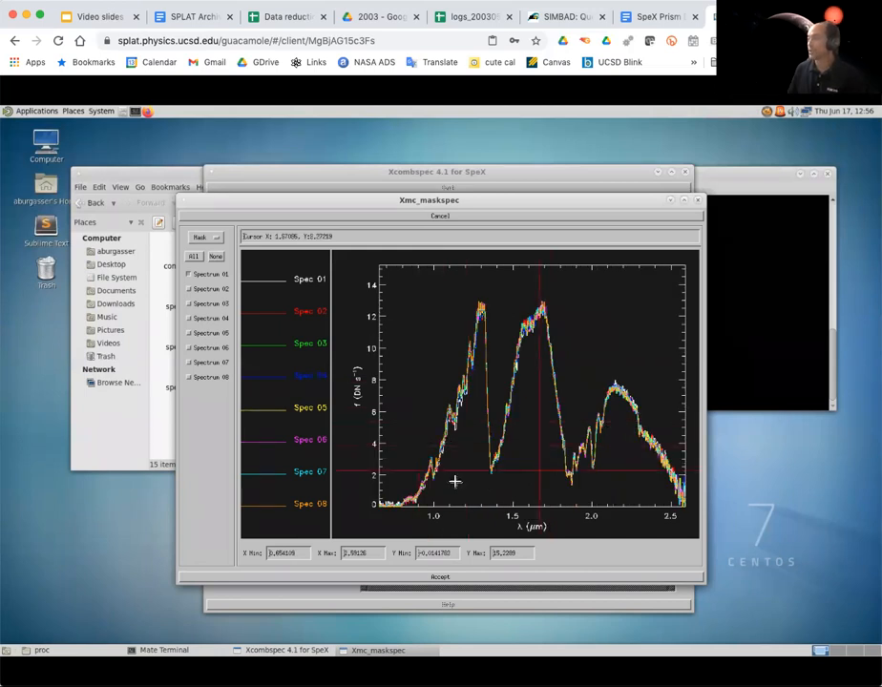
mouse_move(512, 442)
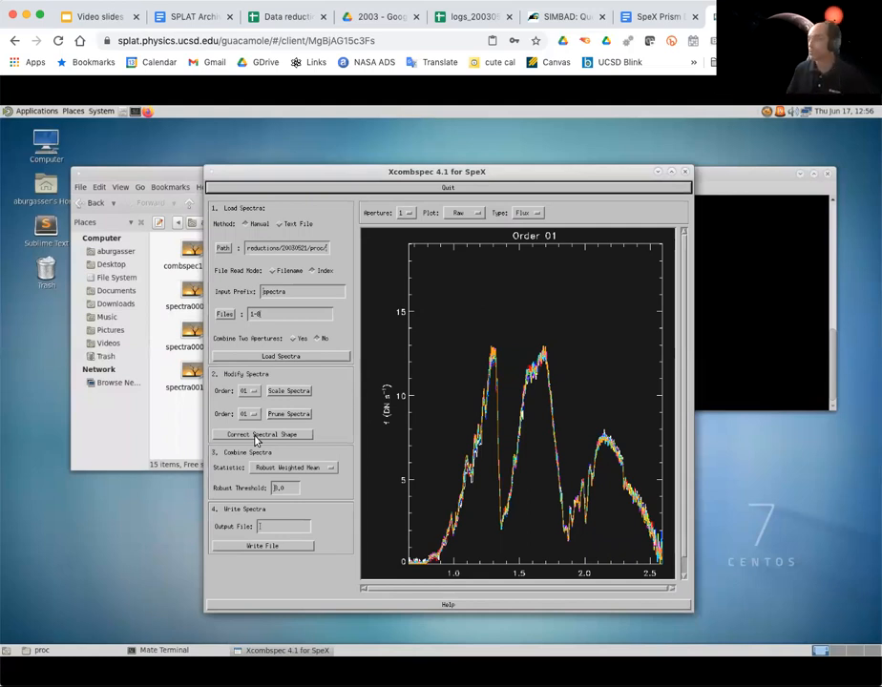
Select the Output File field in the main Xcombspec window
click(263, 434)
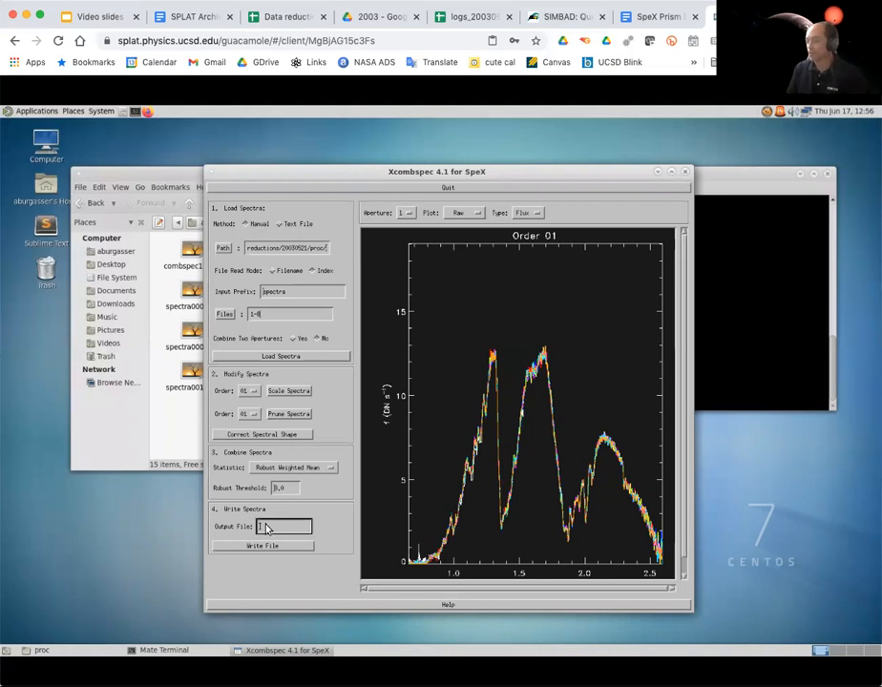
Write the combined spectra 1–8 to combspec1-8.fits
text(combspec1-8)
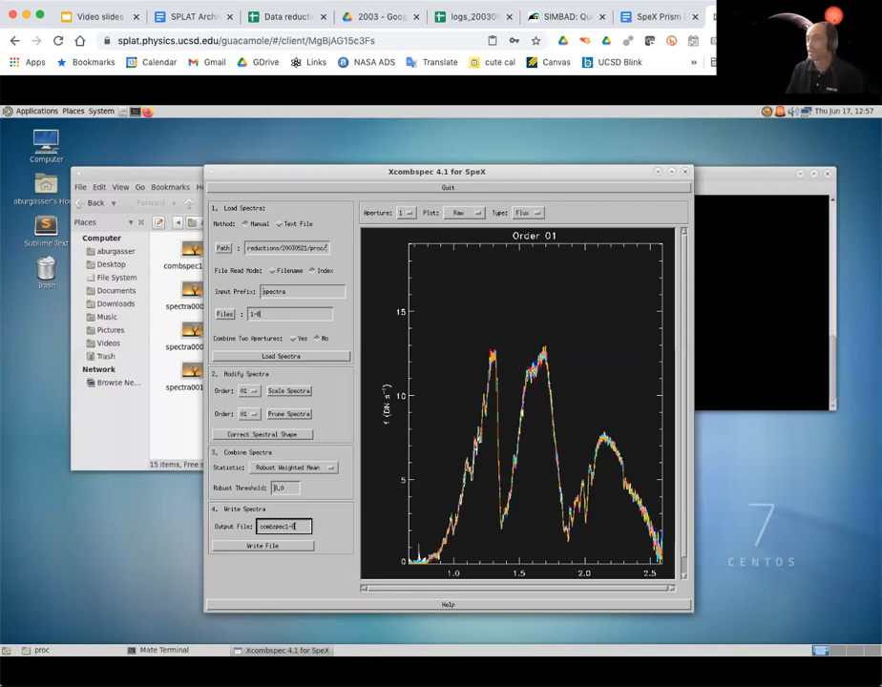
click(262, 545)
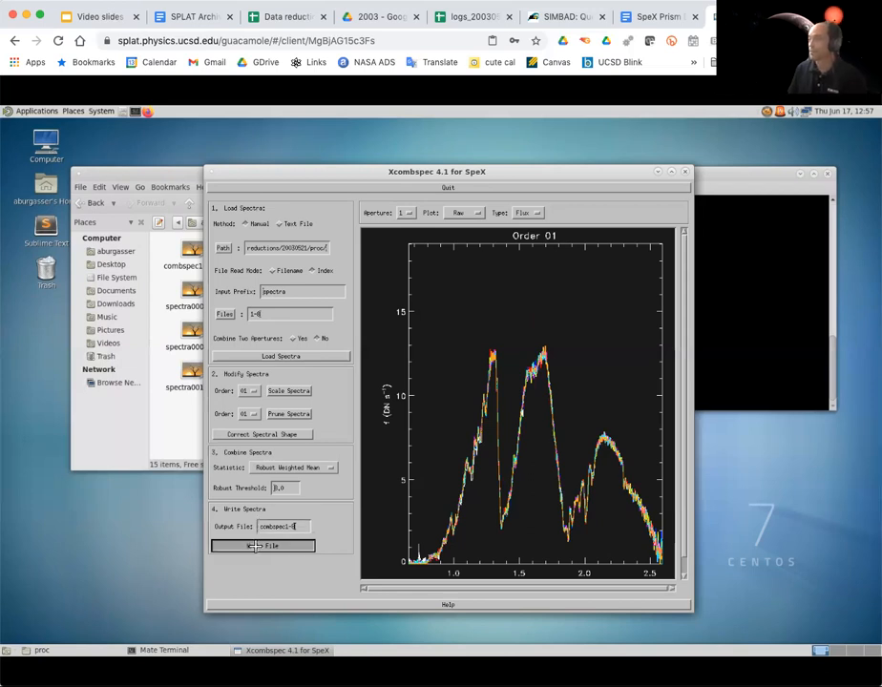
click(271, 545)
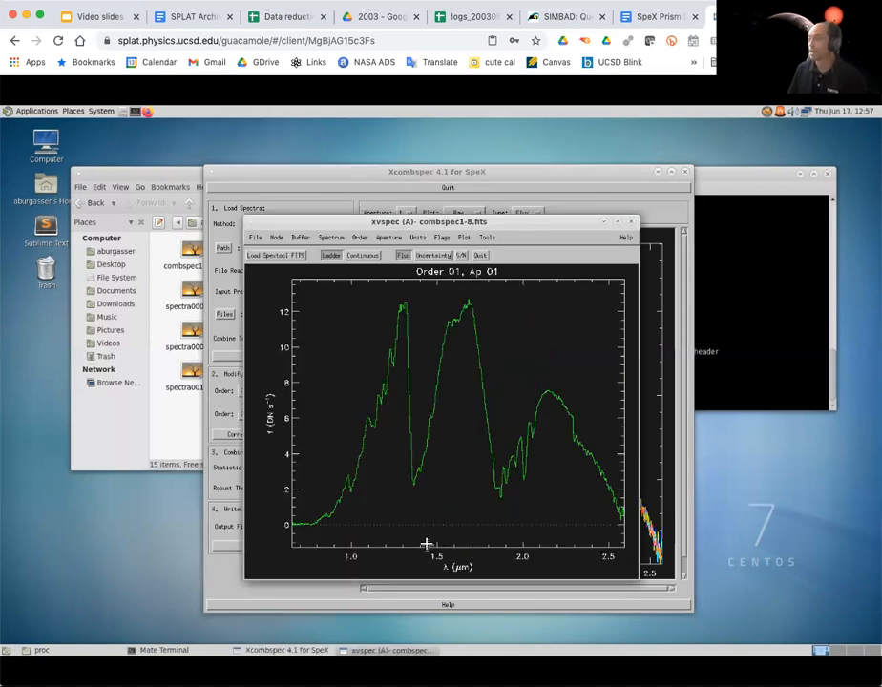
mouse_move(391, 506)
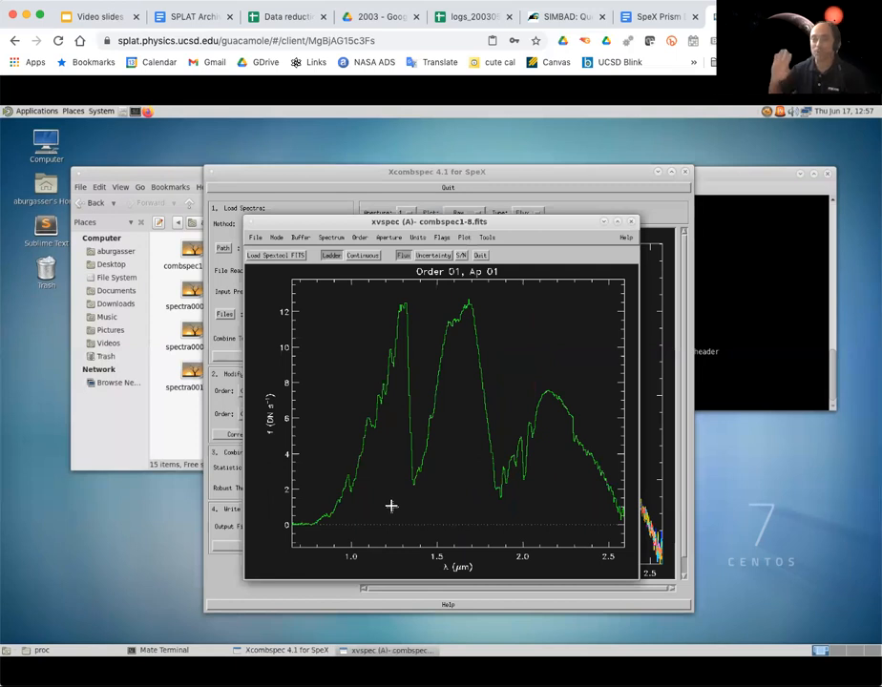
mouse_move(449, 311)
text(9-16)
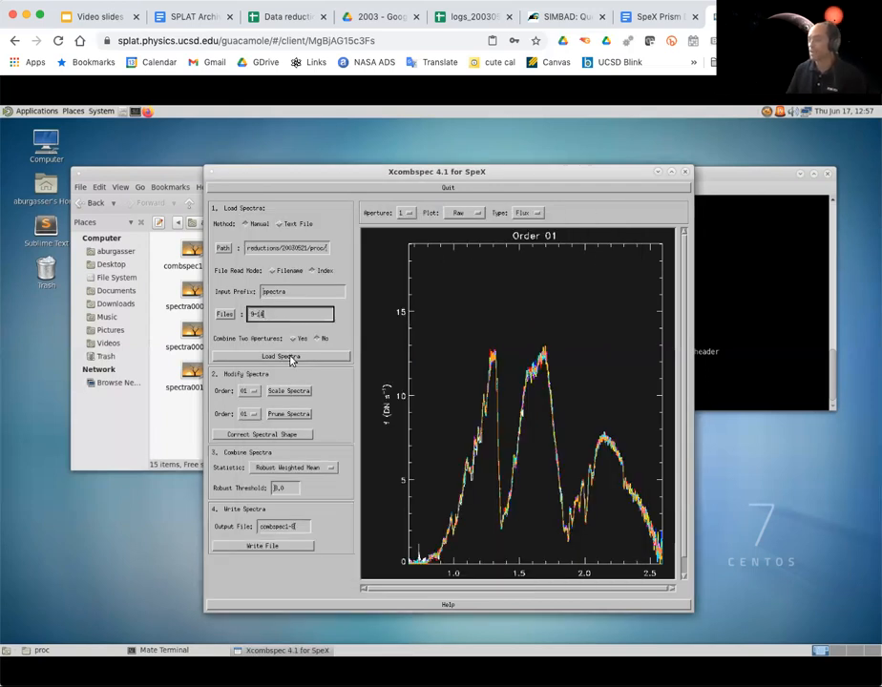
Load spectra 9–14 and bring up their median-scaling view
click(280, 356)
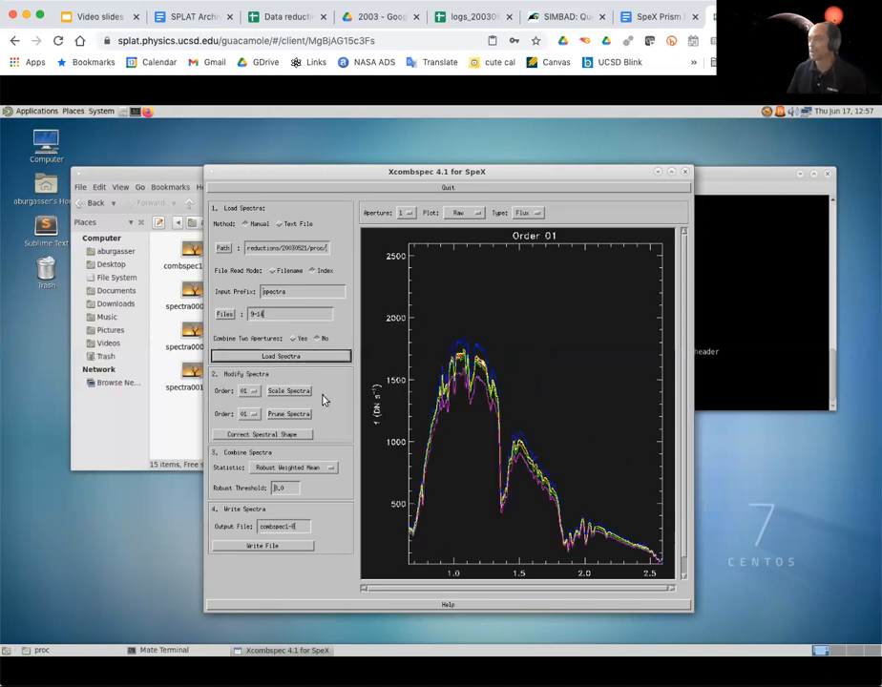
click(289, 391)
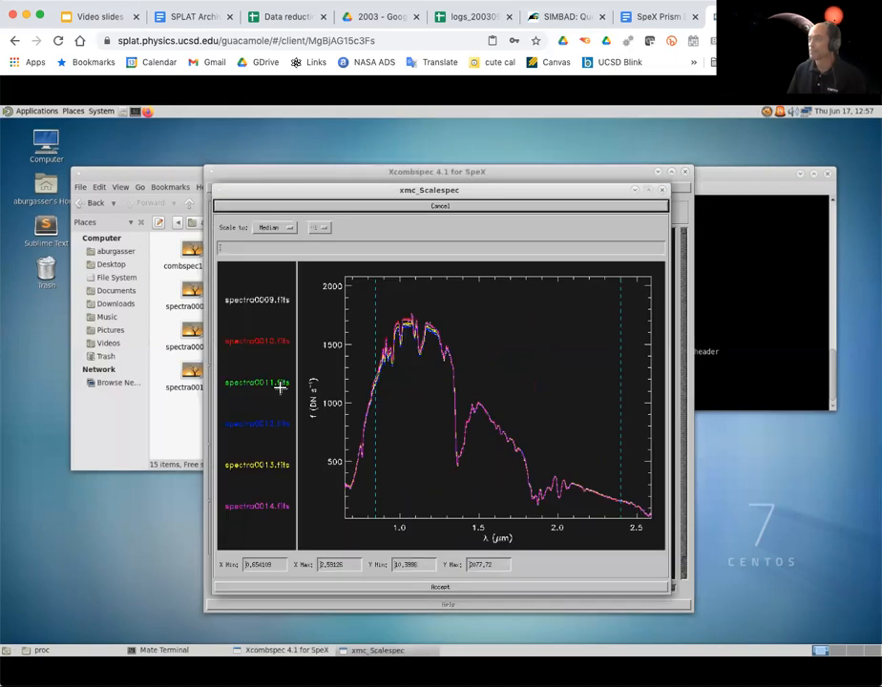
mouse_move(504, 418)
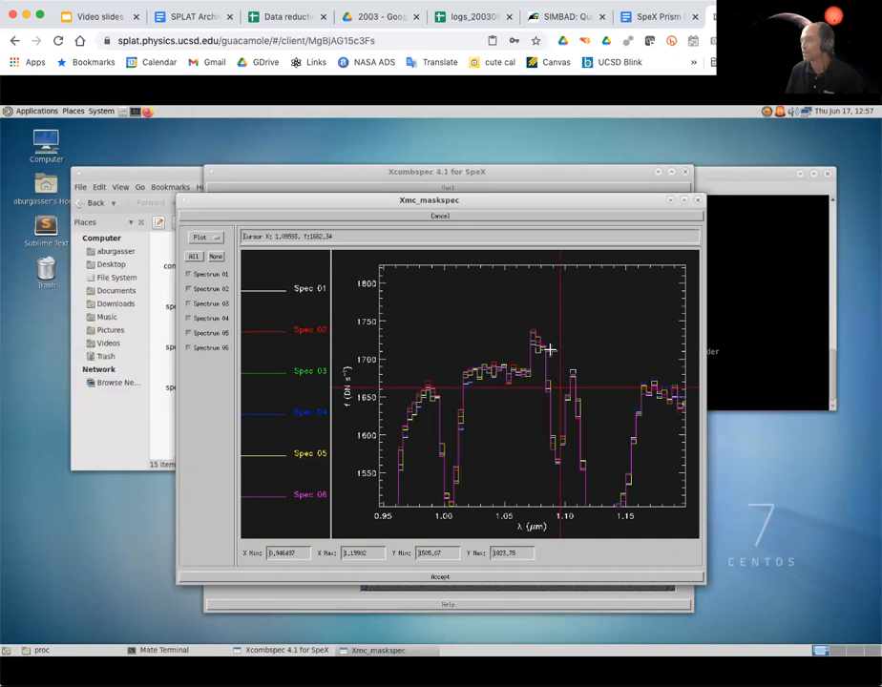
mouse_move(529, 381)
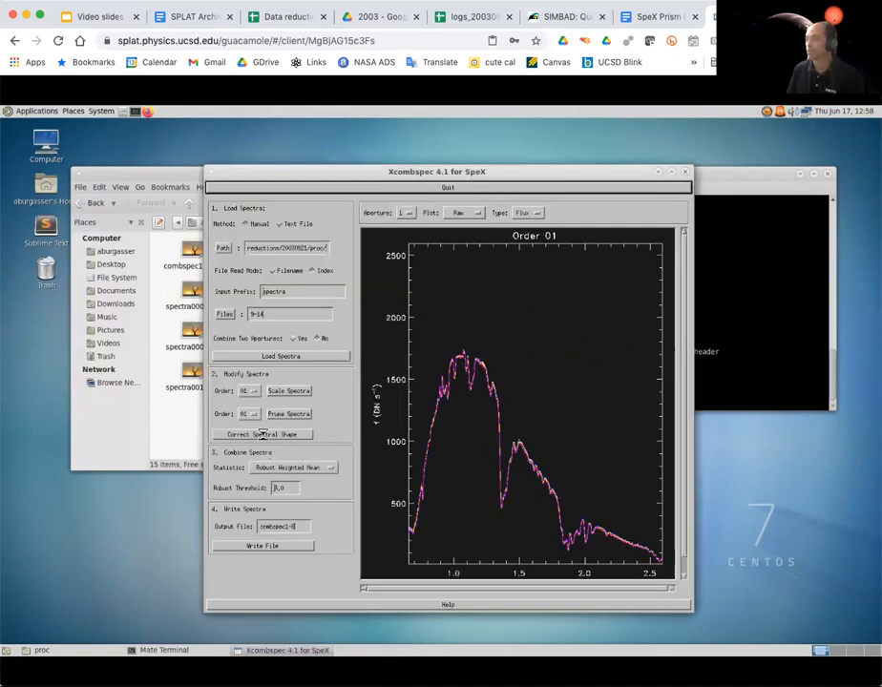
Write the combined spectra 9–14 to combspec9-14.fits
click(261, 434)
text(9-14)
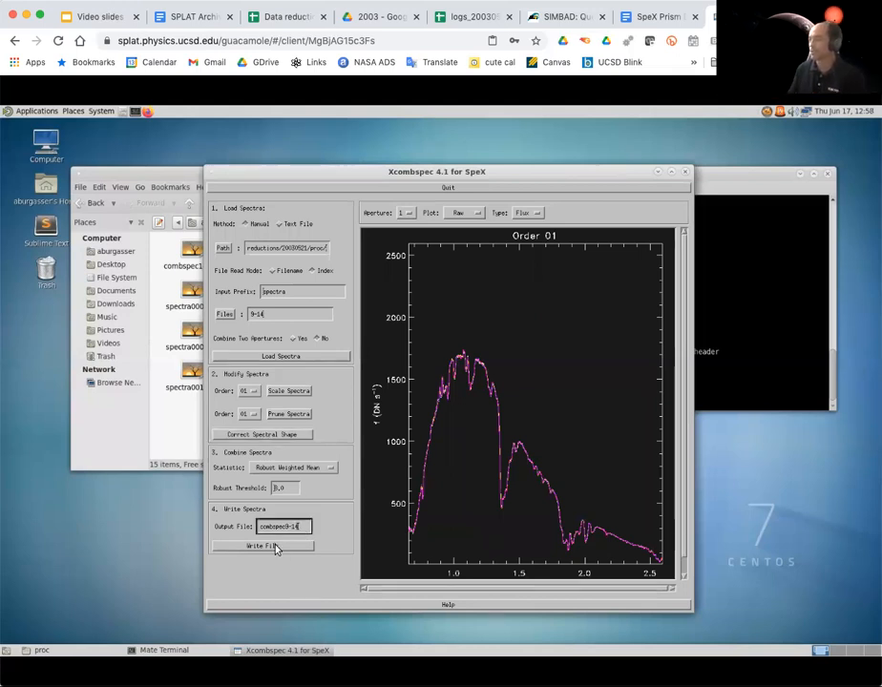
click(262, 545)
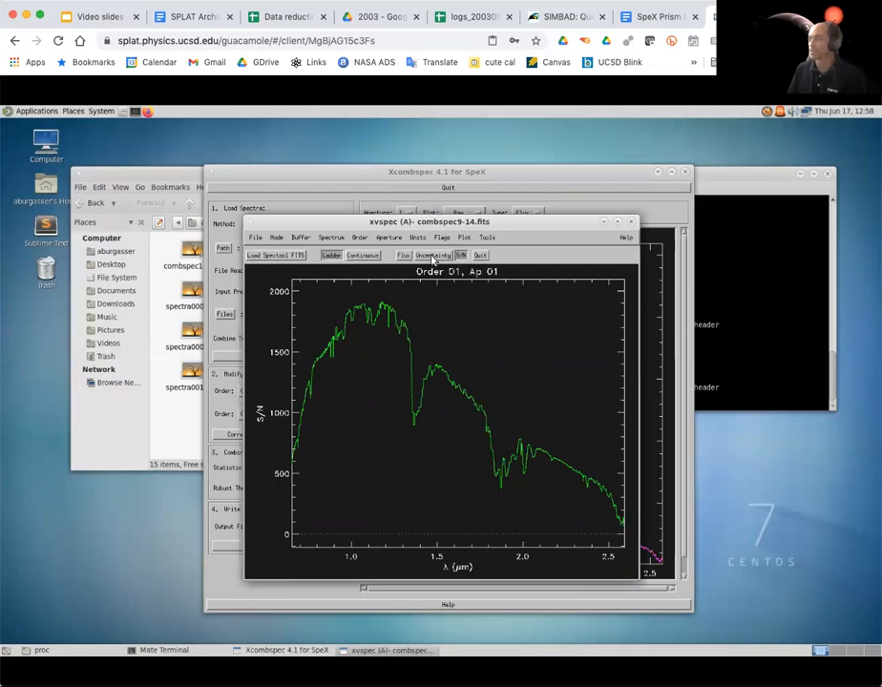
Plot the combspec9-14.fits spectrum in flux and overlay the atmospheric transmission curve
click(403, 255)
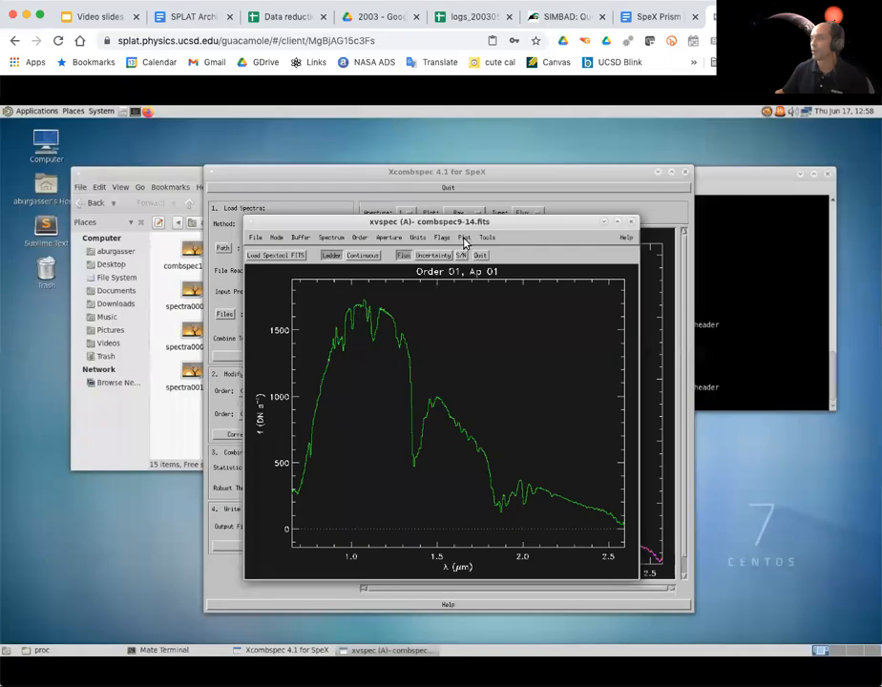
click(465, 238)
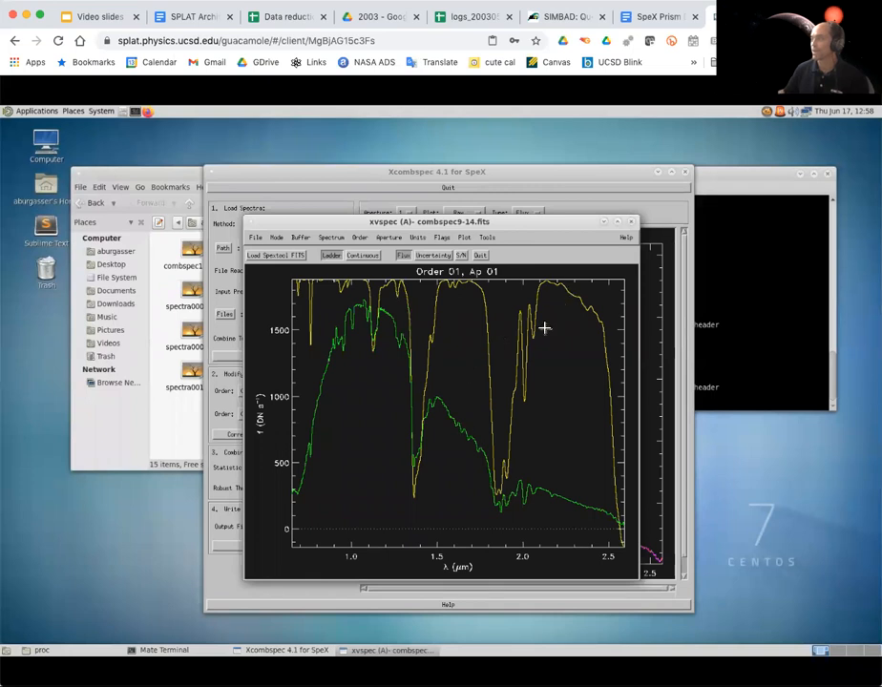
mouse_move(424, 352)
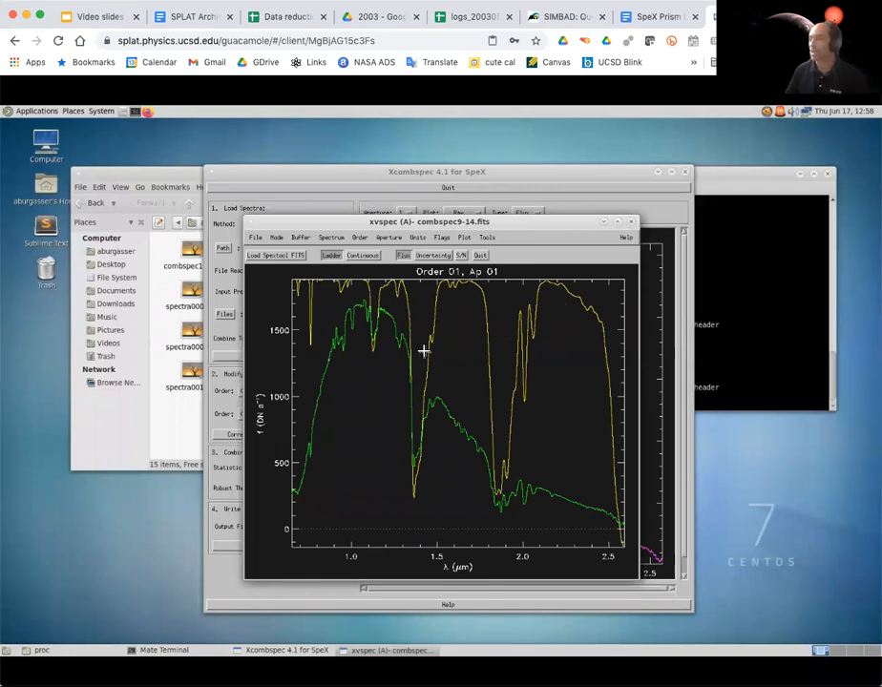